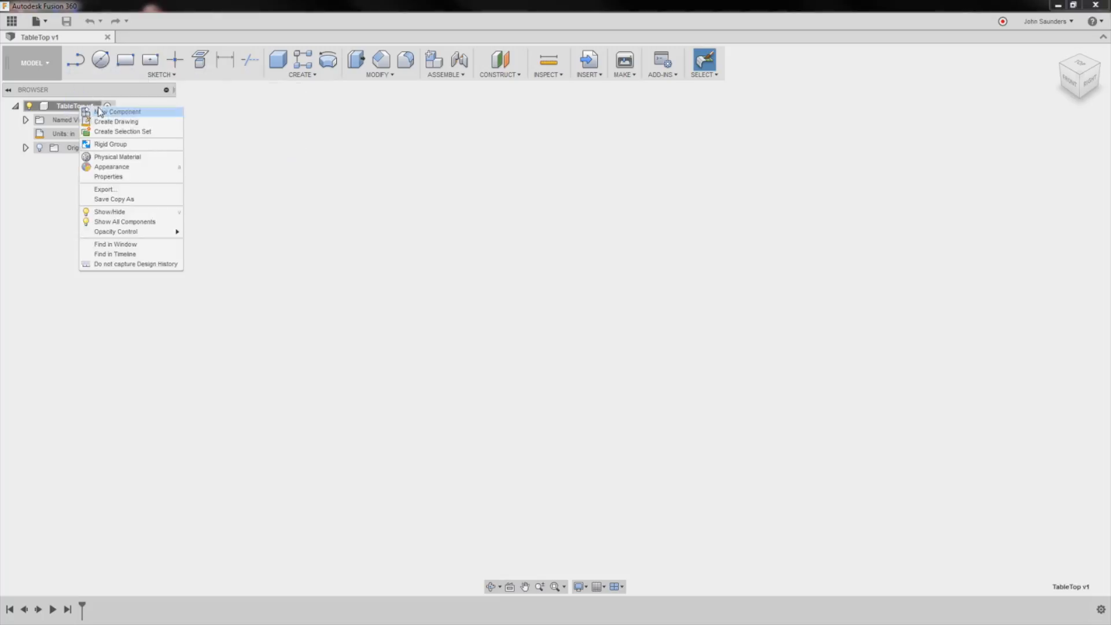
Step: Add a TableTop component and sketch an origin-centred rectangle dimensioned 49 by 120
click(125, 111)
text(TableTop)
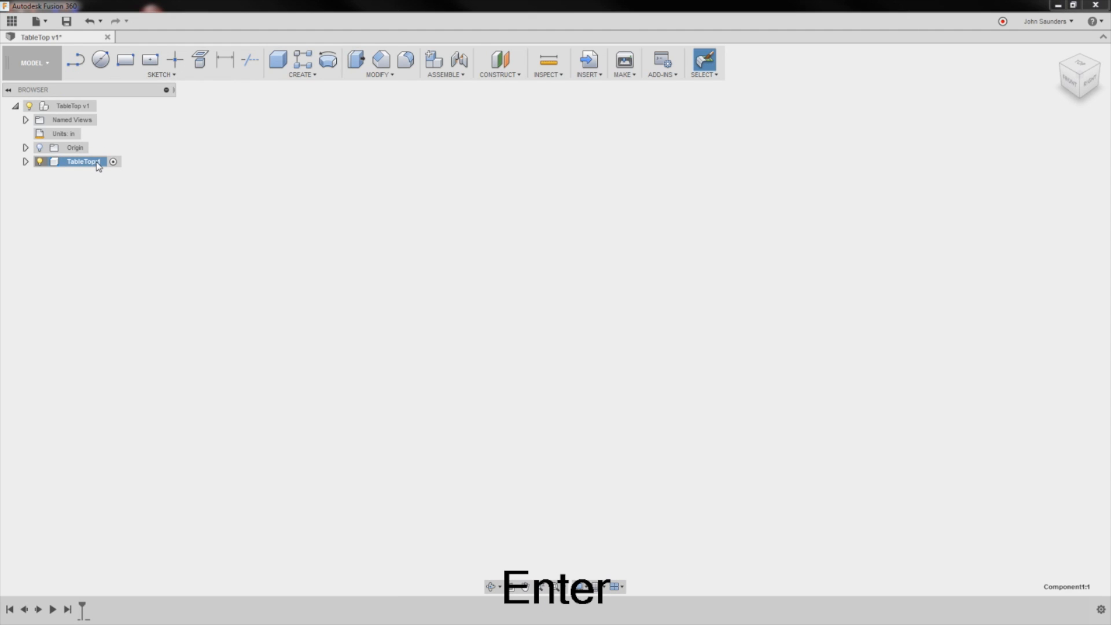
click(159, 73)
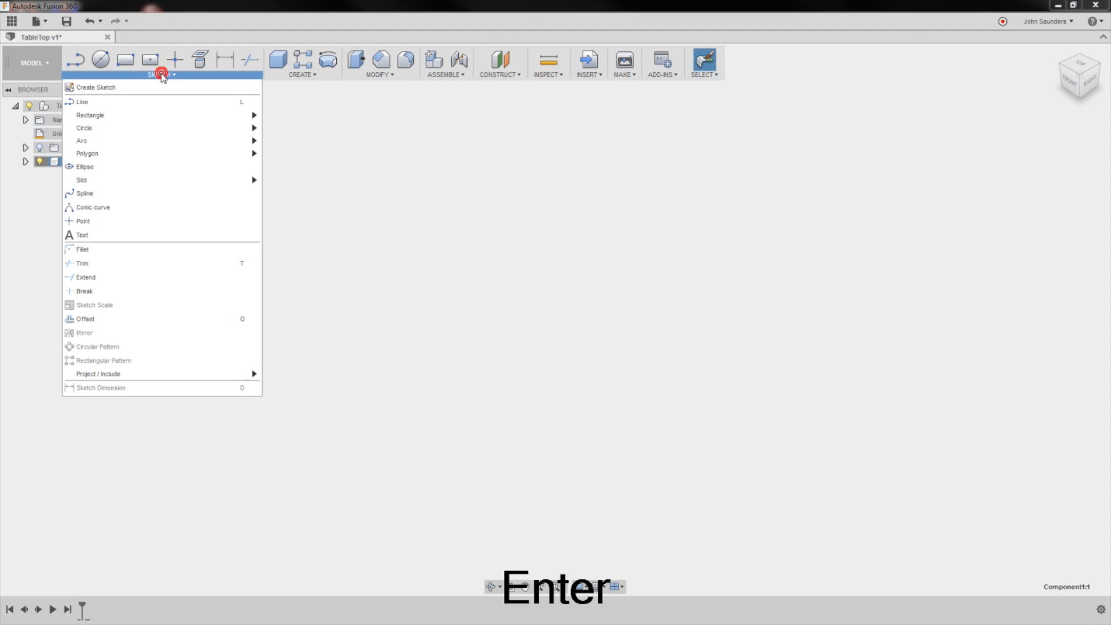
mouse_move(90, 115)
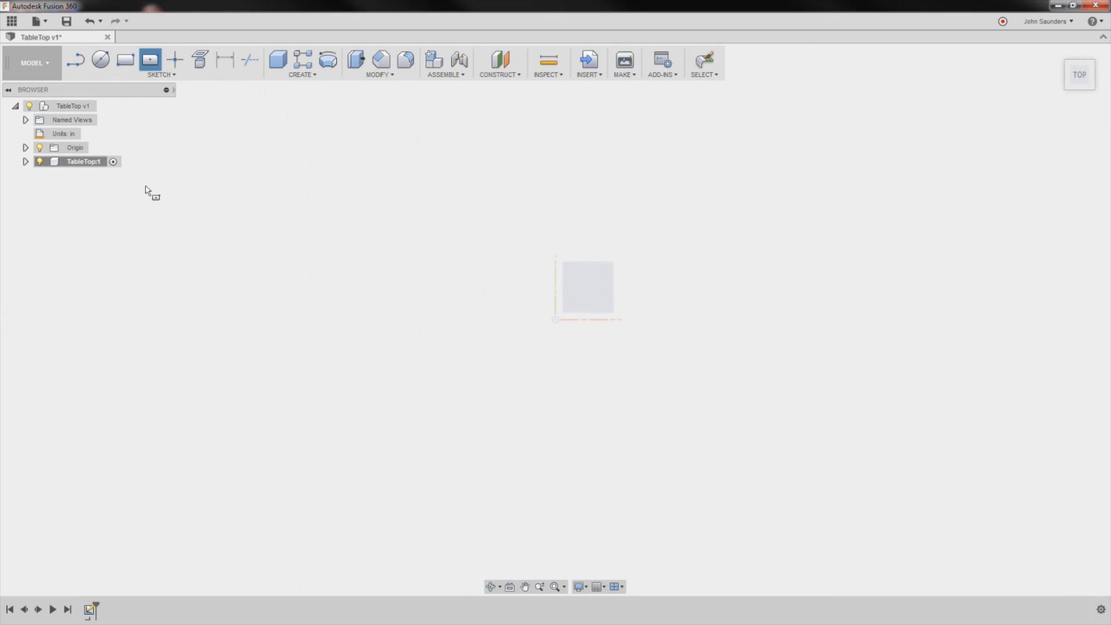
drag(555, 322, 646, 435)
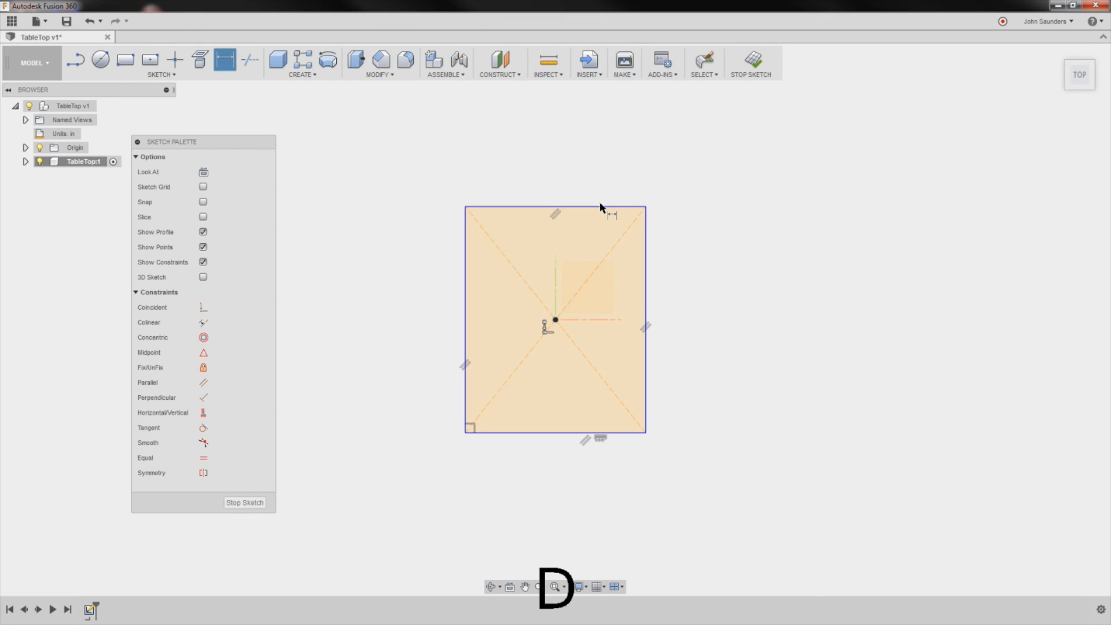
click(554, 210)
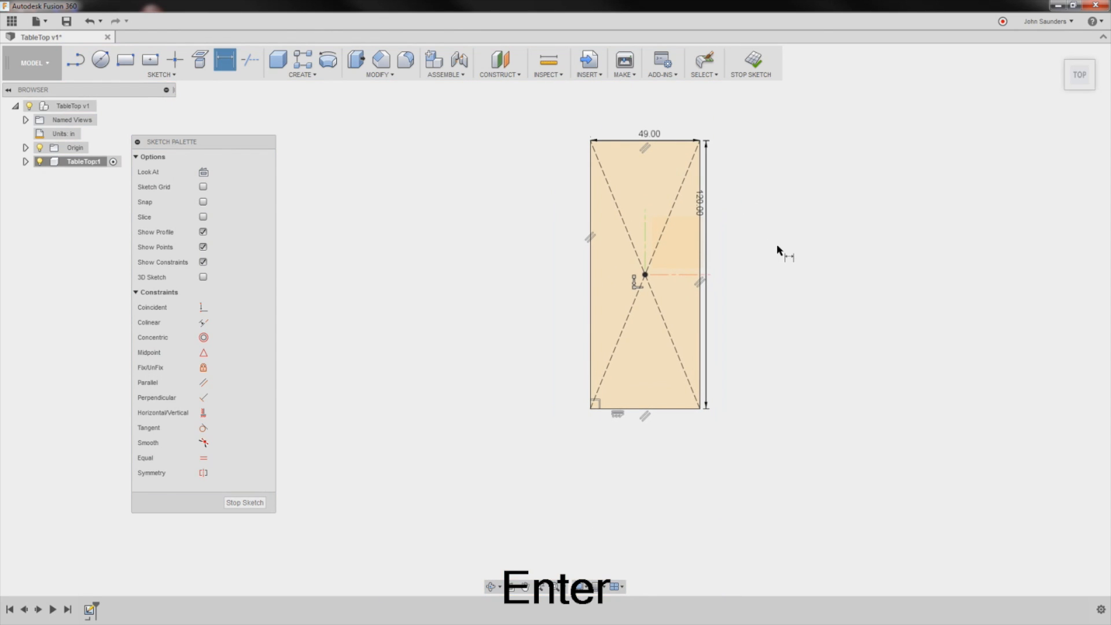
key(e)
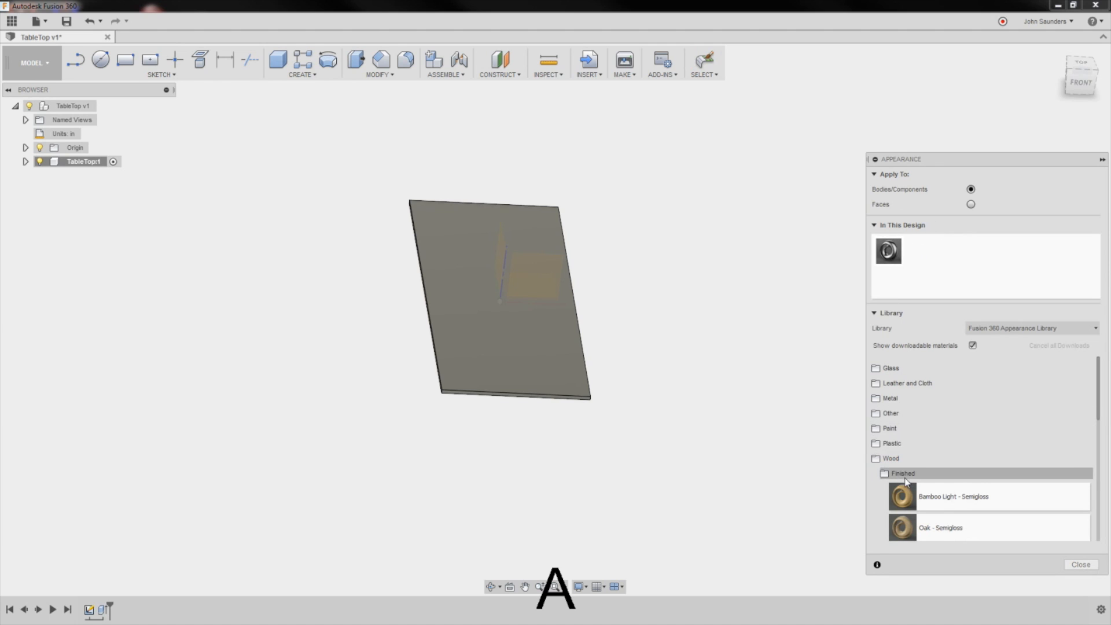
Step: Apply the Walnut - Glossy finished wood appearance to the slab, then close the panel
scroll(down, 3)
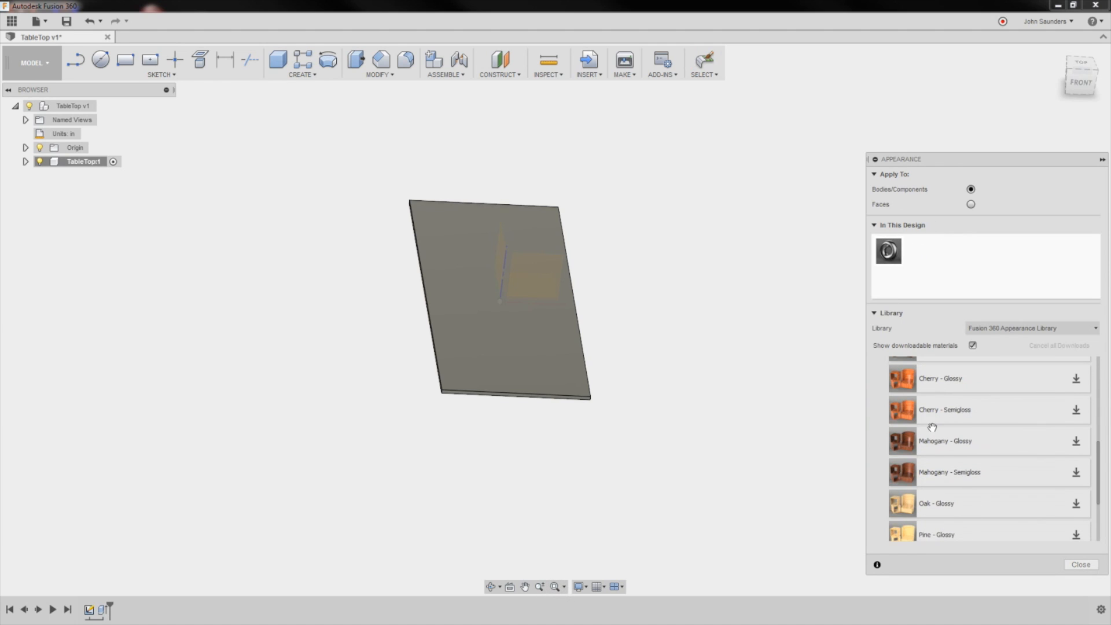
scroll(down, 3)
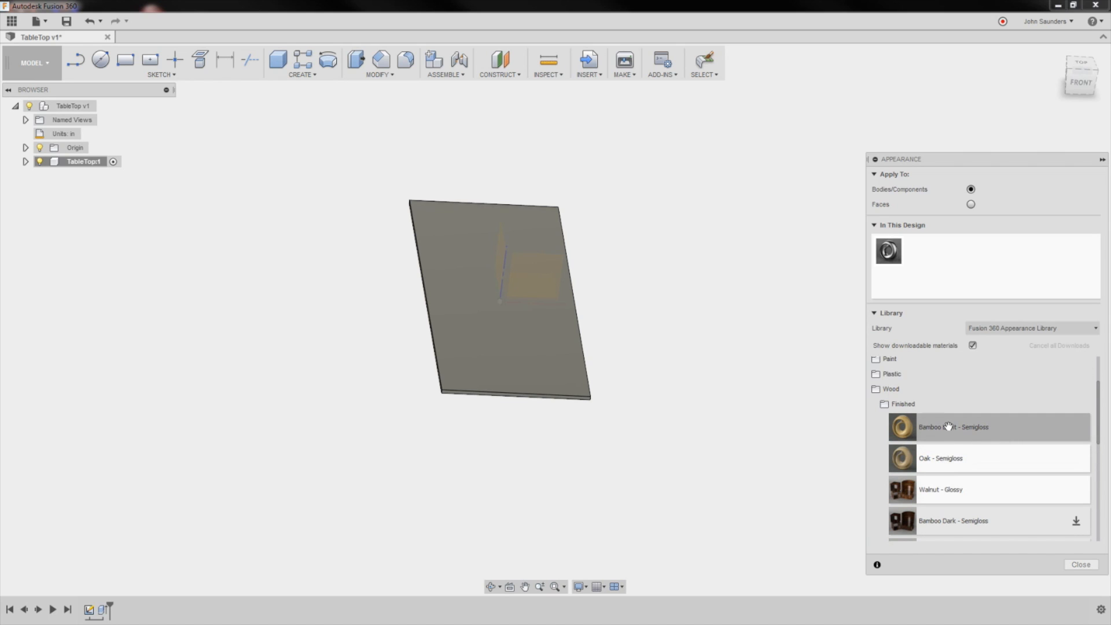
mouse_move(553, 324)
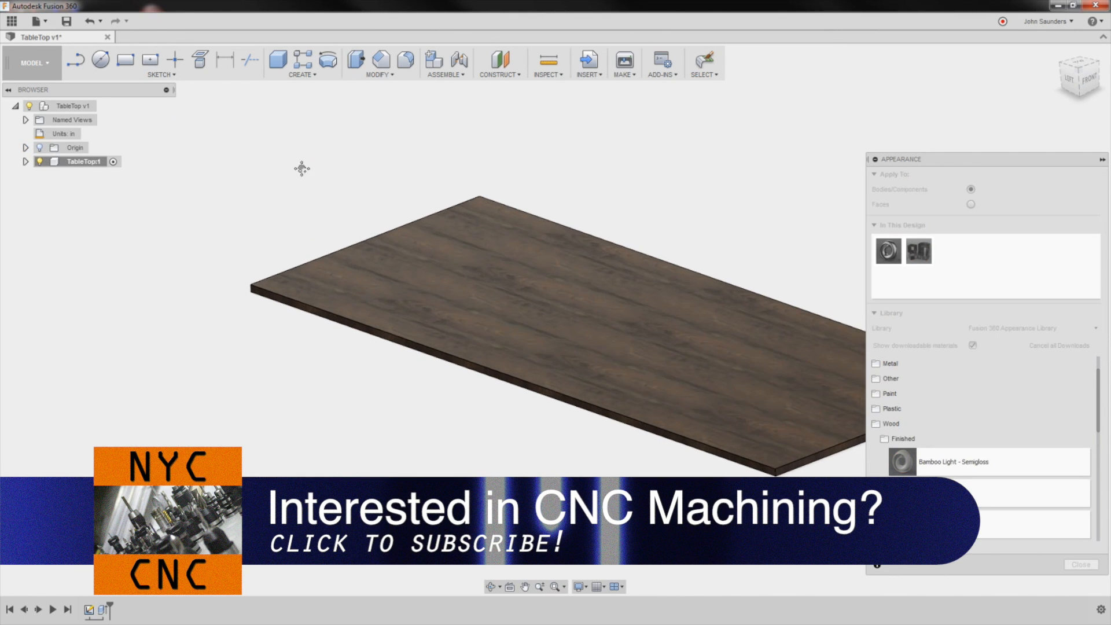
click(1078, 565)
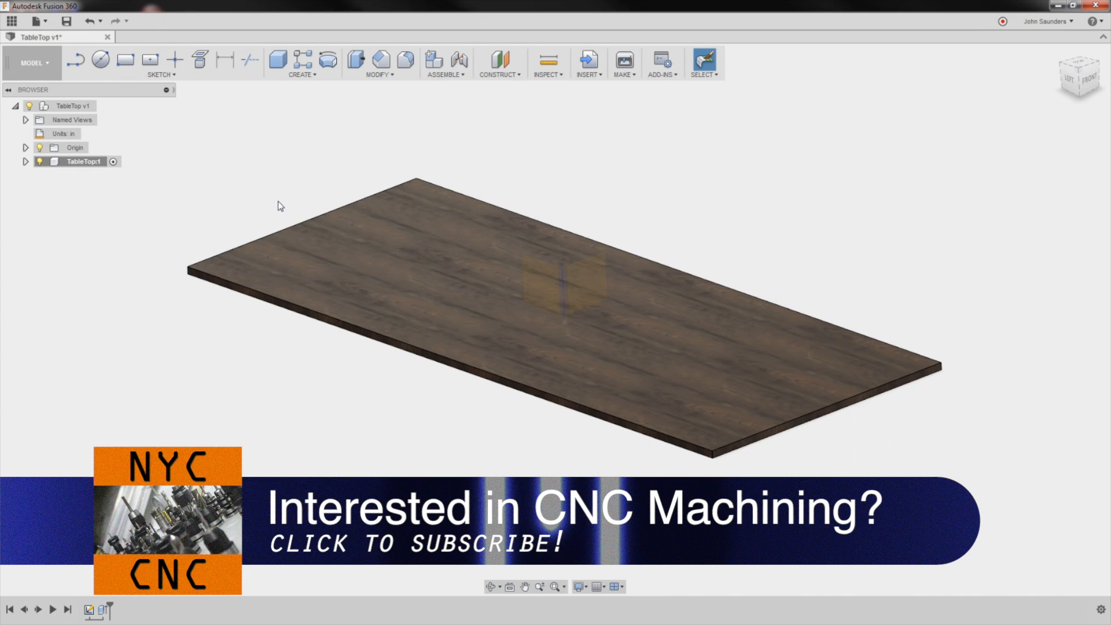
click(32, 62)
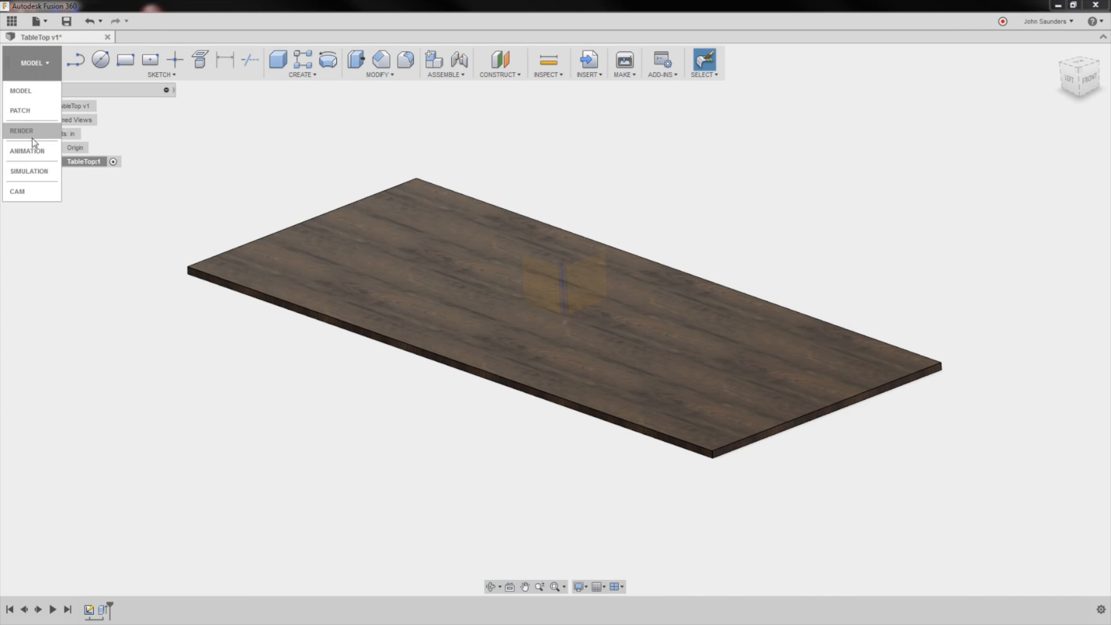
click(22, 130)
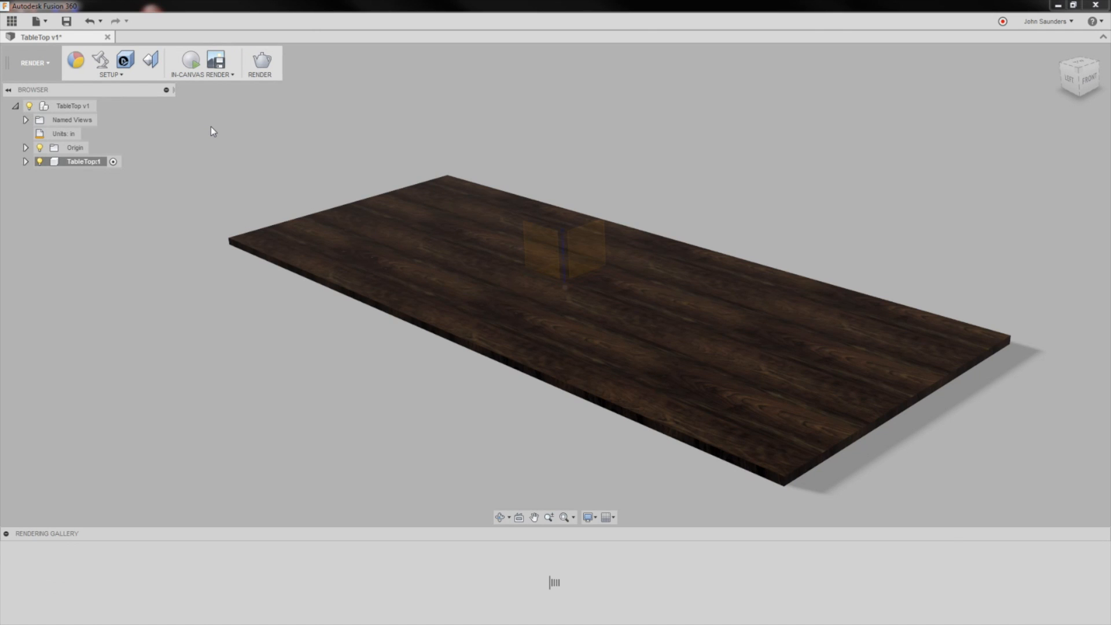
click(33, 62)
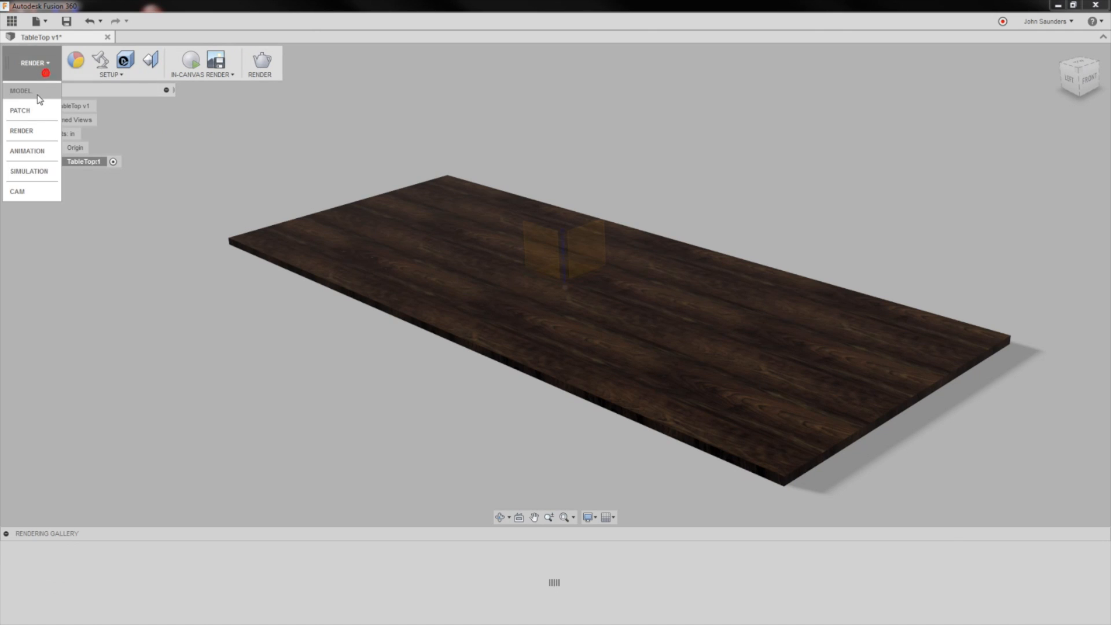
click(21, 90)
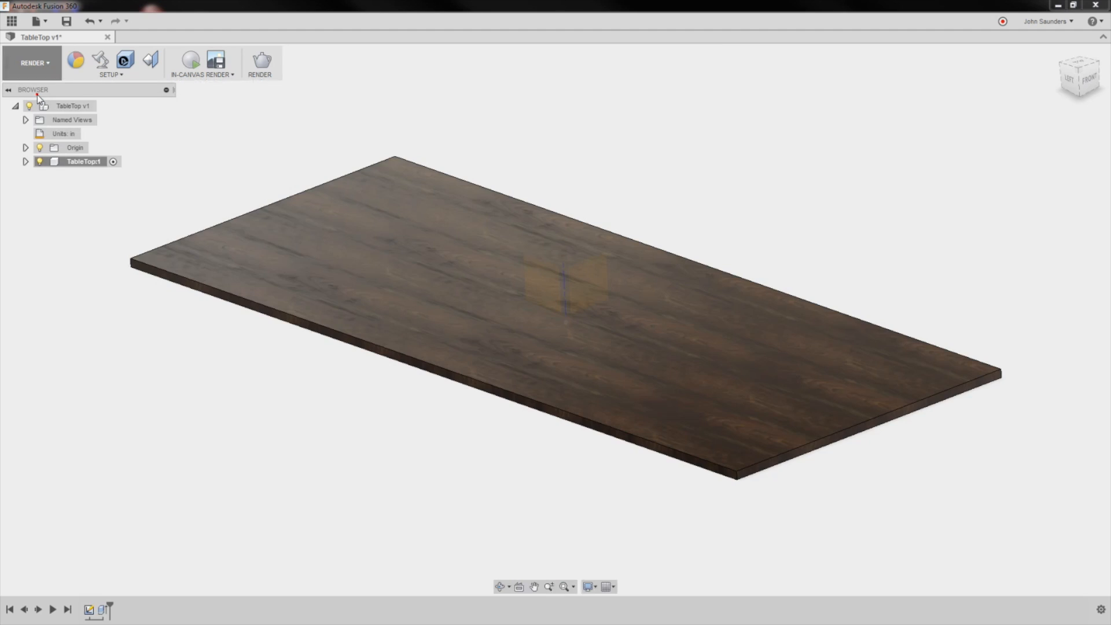
click(33, 63)
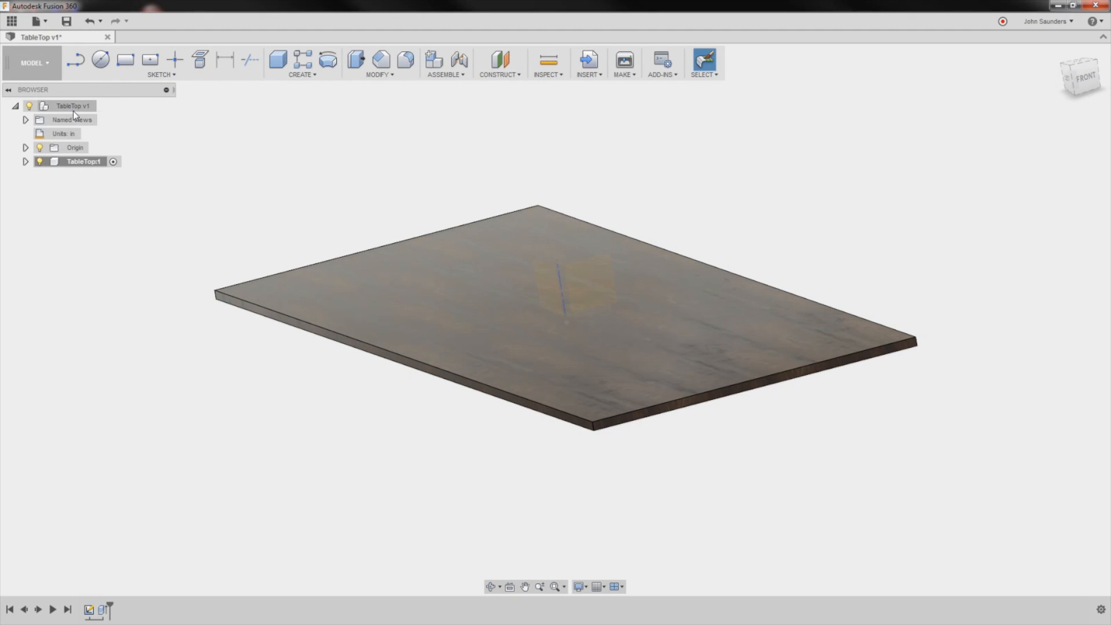
Step: Create a new Frame component for the steel frame under the tabletop
click(88, 175)
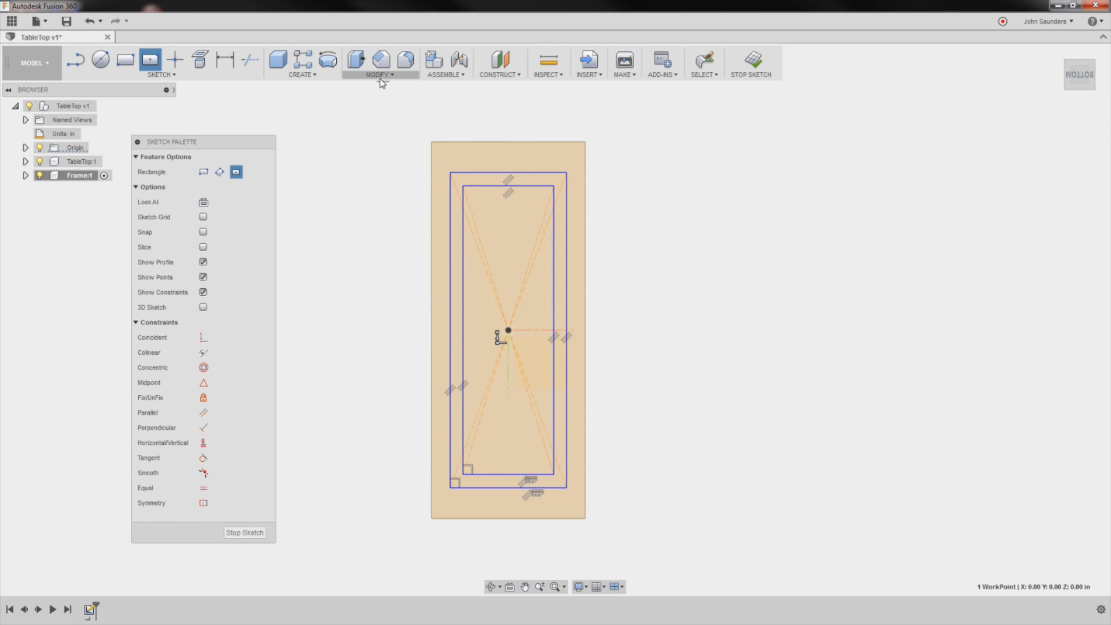
click(379, 63)
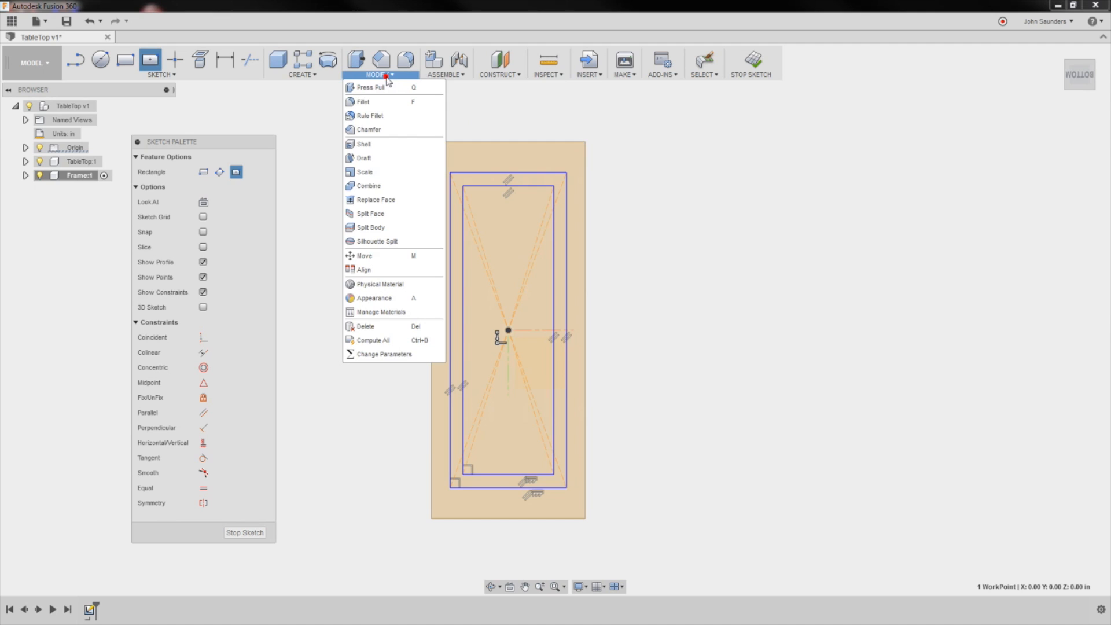
mouse_move(385, 353)
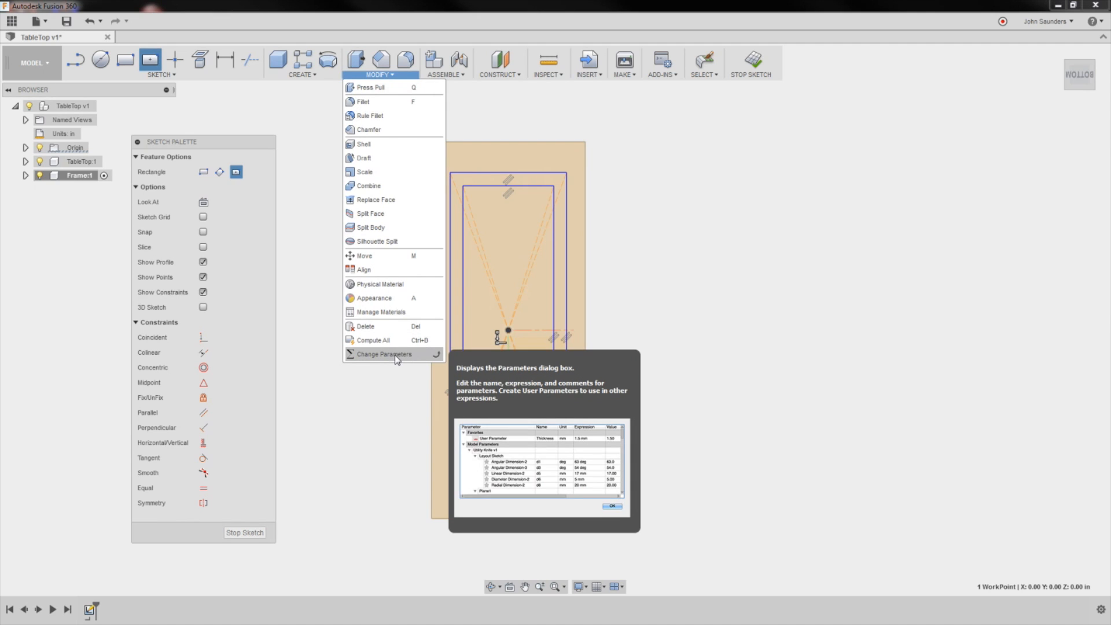
Step: Add user parameter 'Tubing' with expression 2 in Change Parameters
click(384, 354)
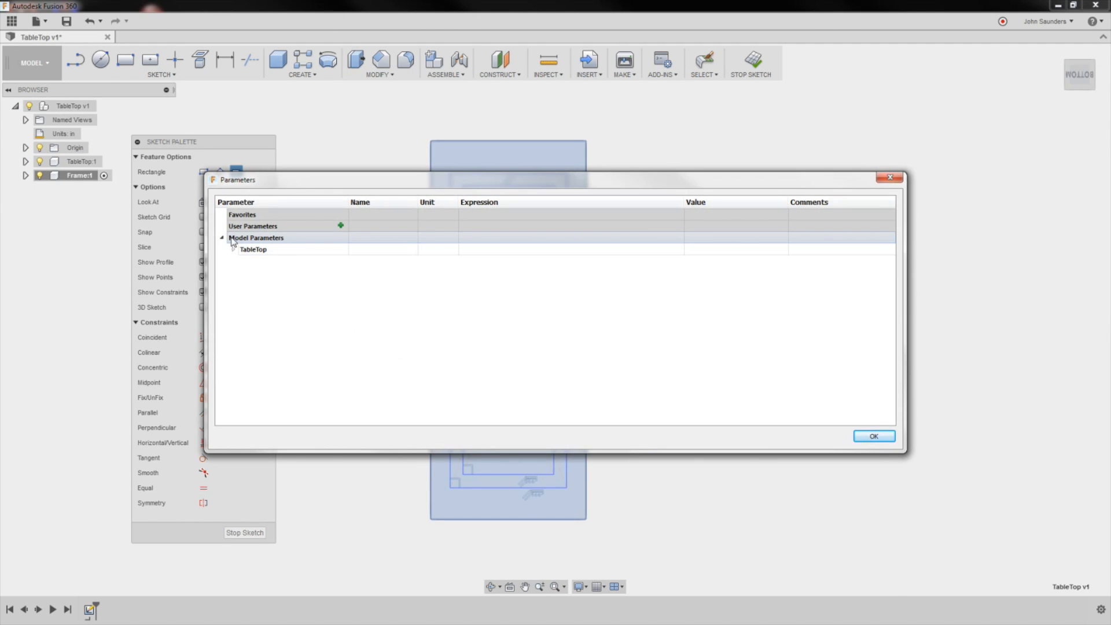
click(340, 225)
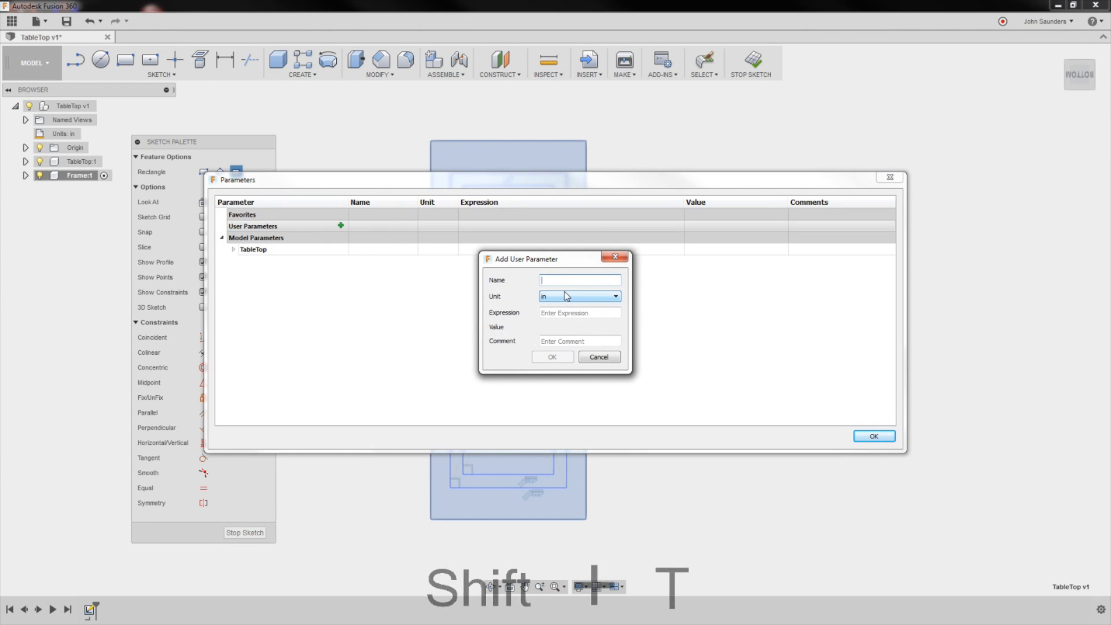
text(Tubing)
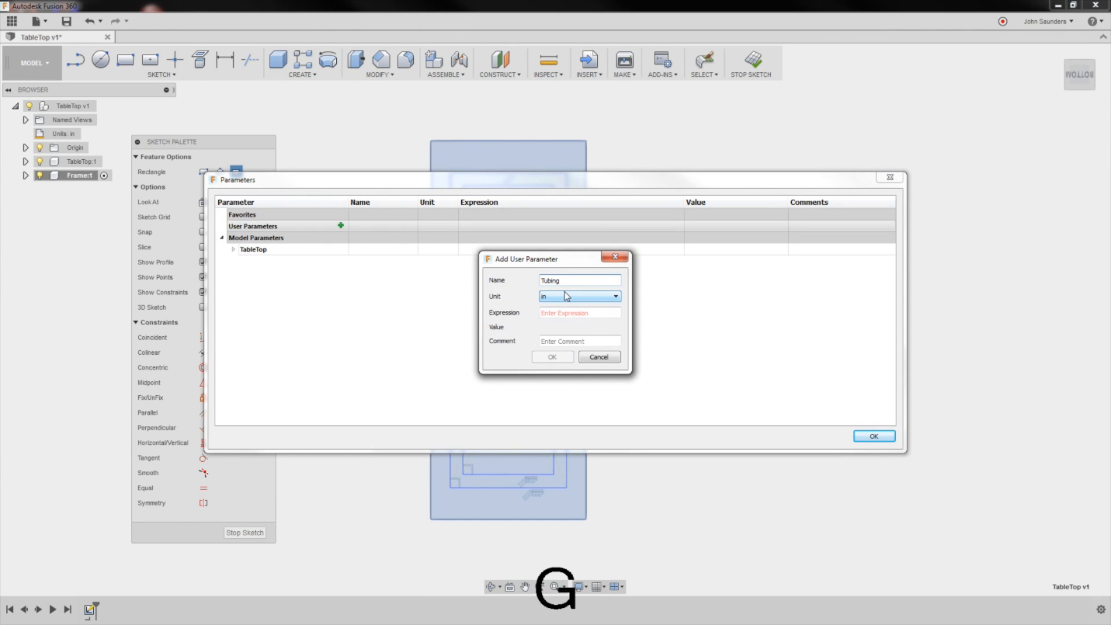
text(2)
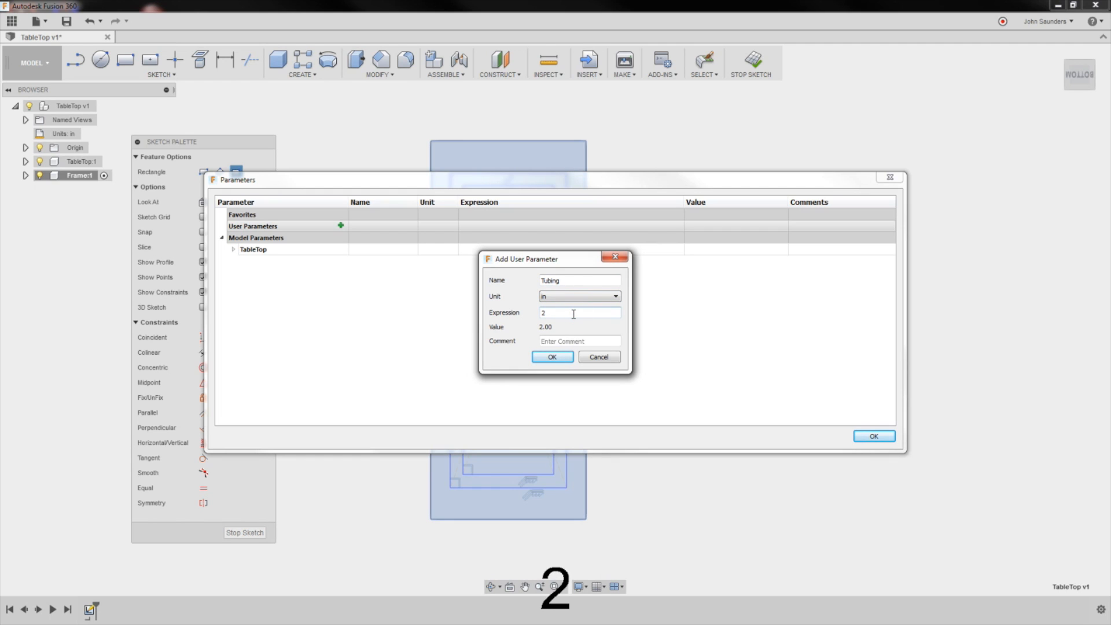
click(552, 356)
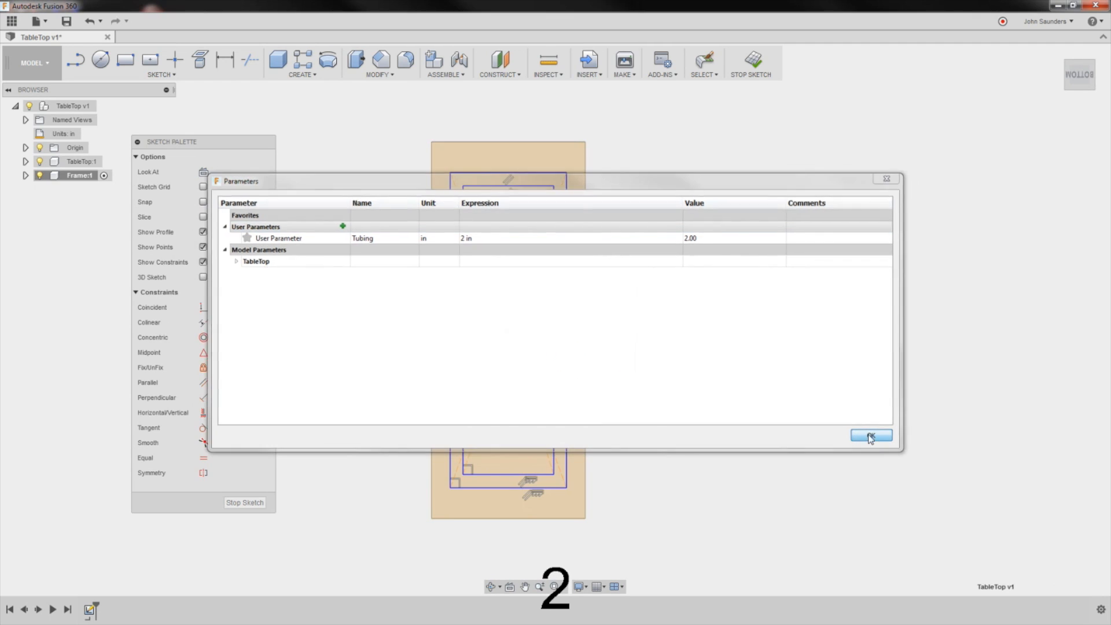
Step: Dimension the frame outline's side and end gaps to the tabletop edges, giving 2 in tubing
click(870, 435)
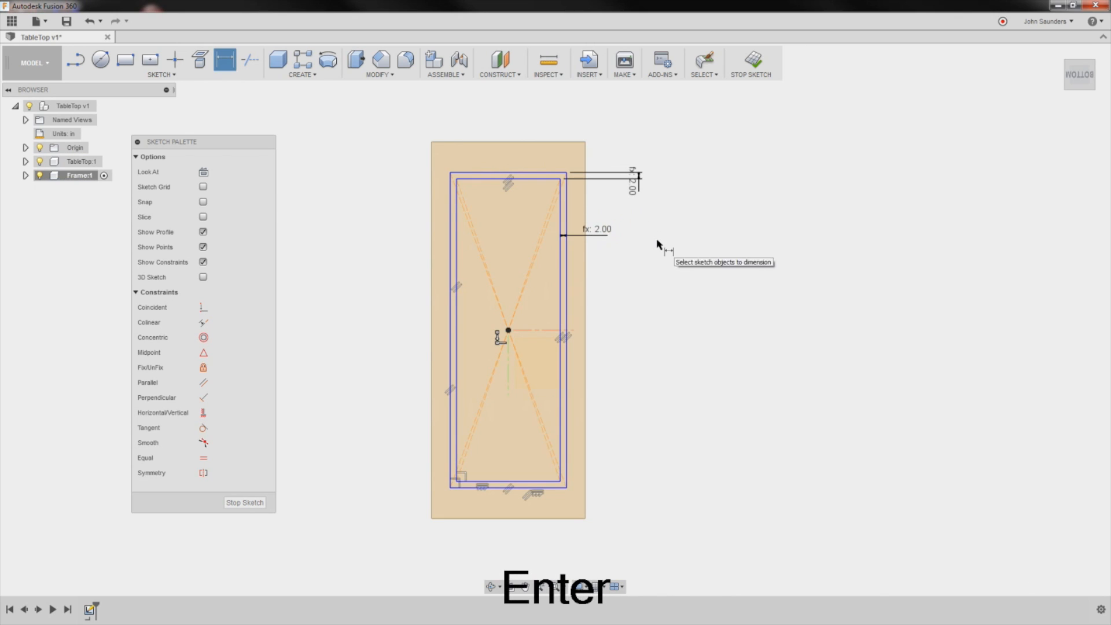
mouse_move(581, 328)
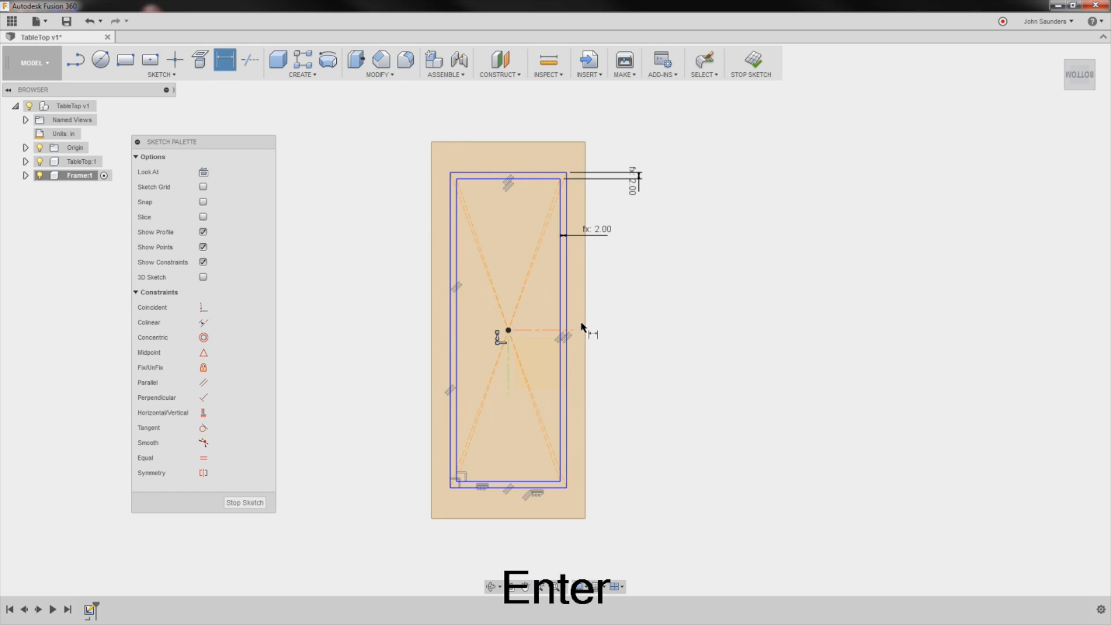
click(585, 326)
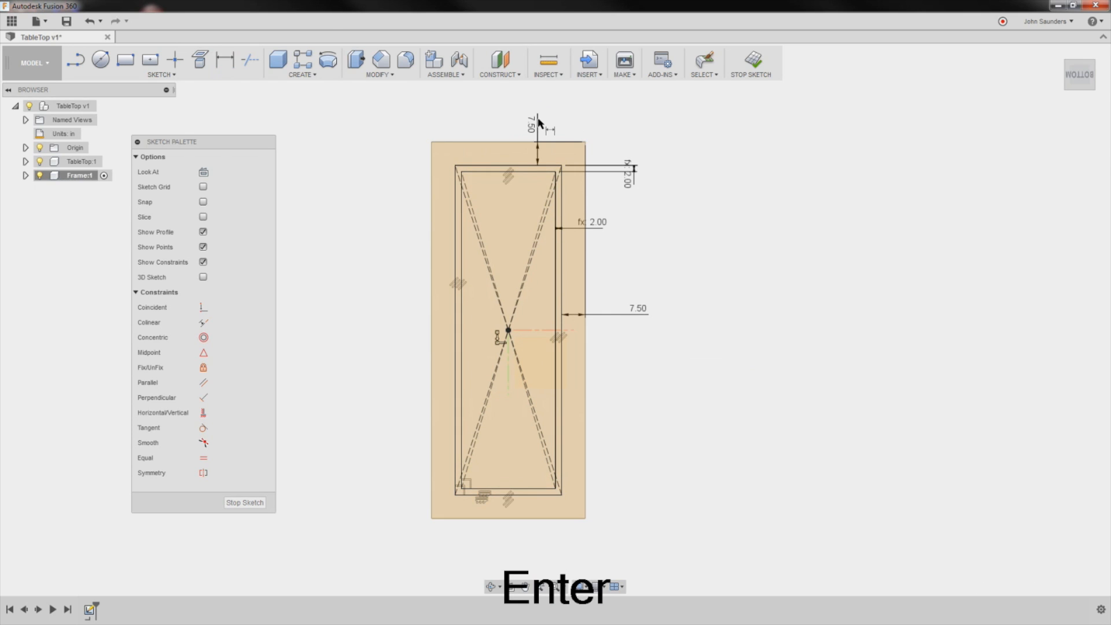
click(224, 59)
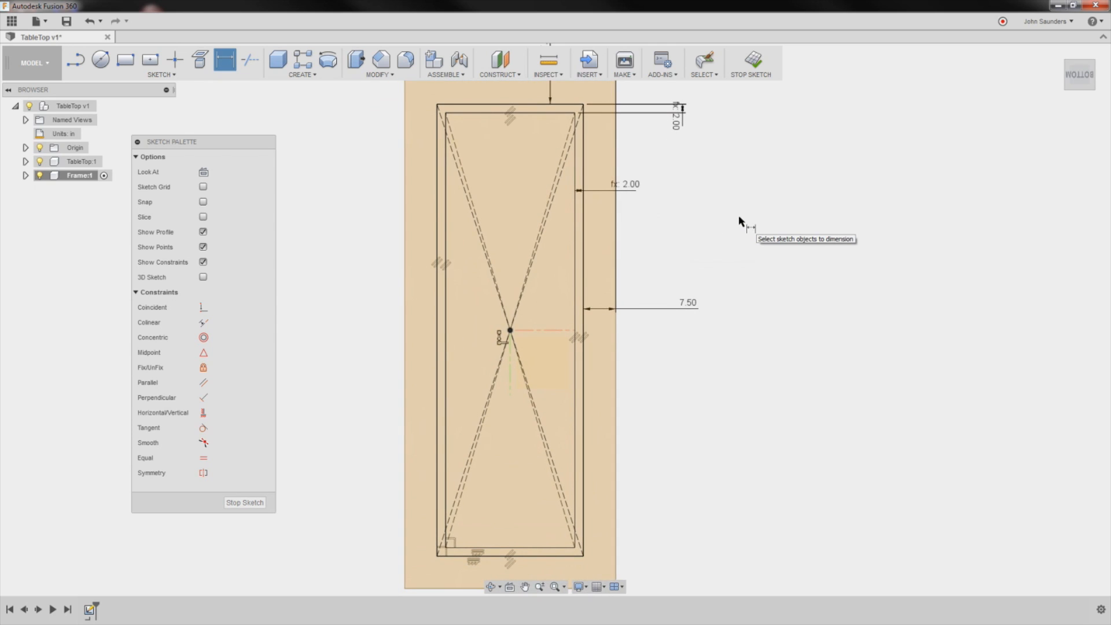
scroll(down, 3)
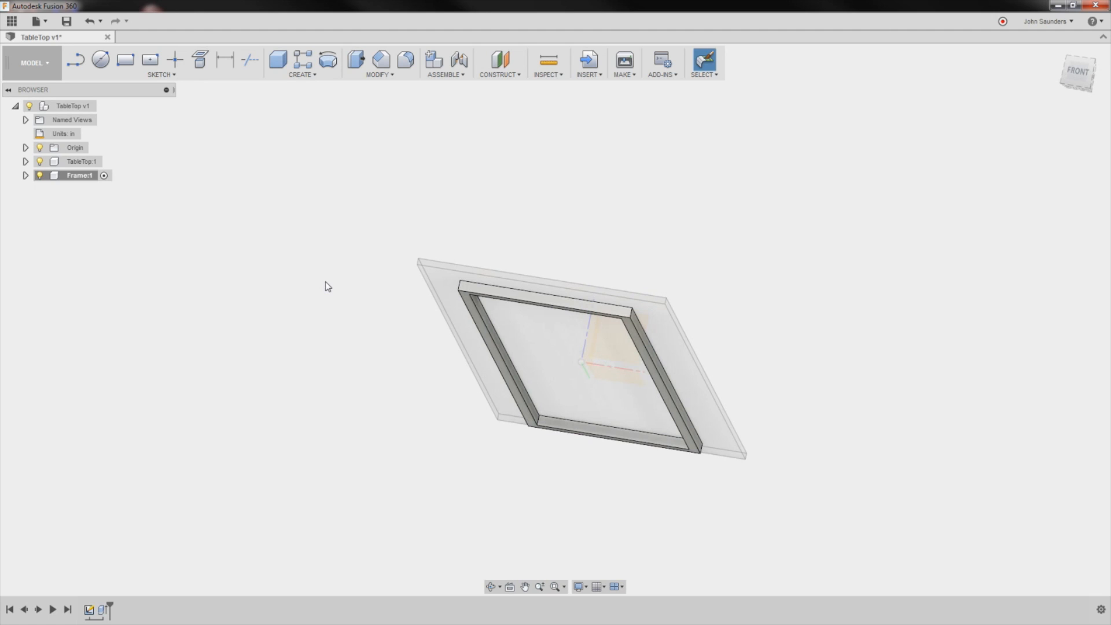
key(r)
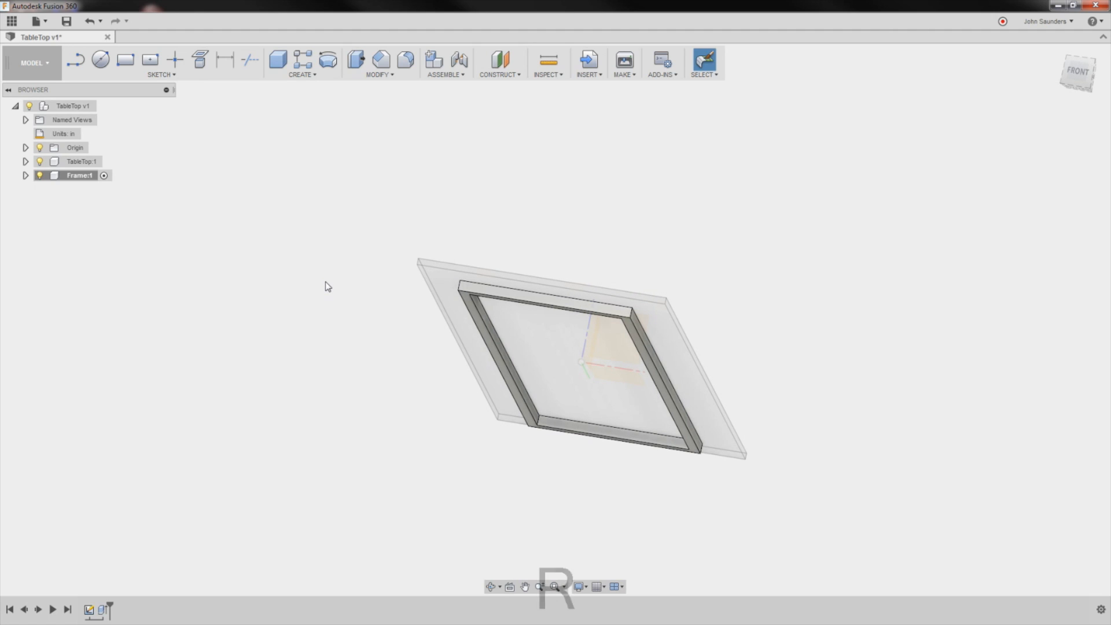
Step: Sketch an end-loop rectangle extending down from the tabletop's underside
click(125, 60)
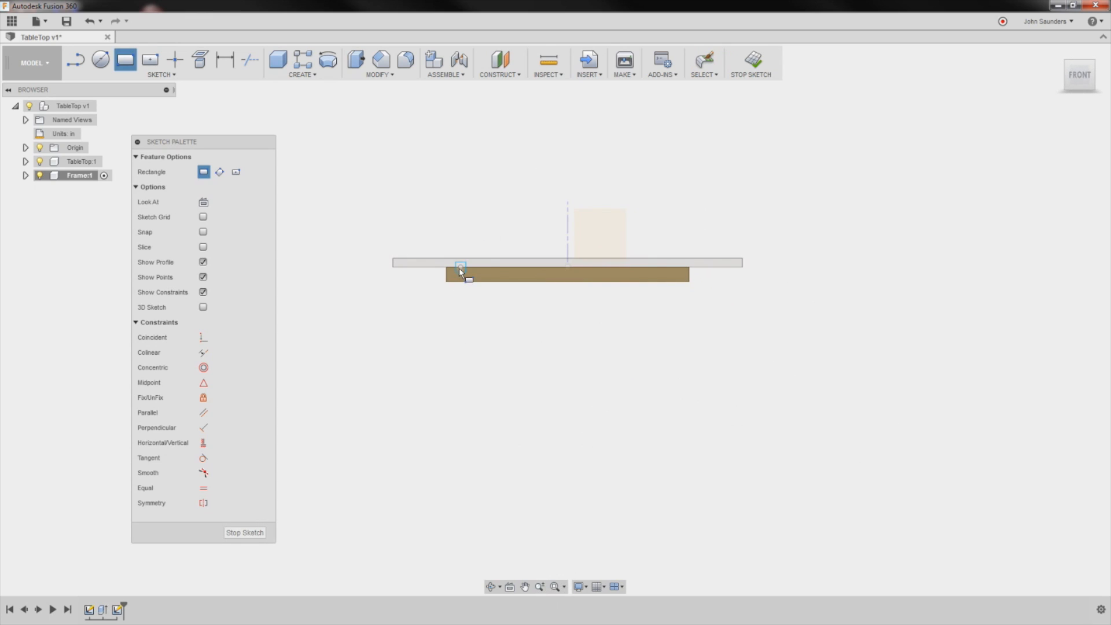
drag(460, 265, 671, 472)
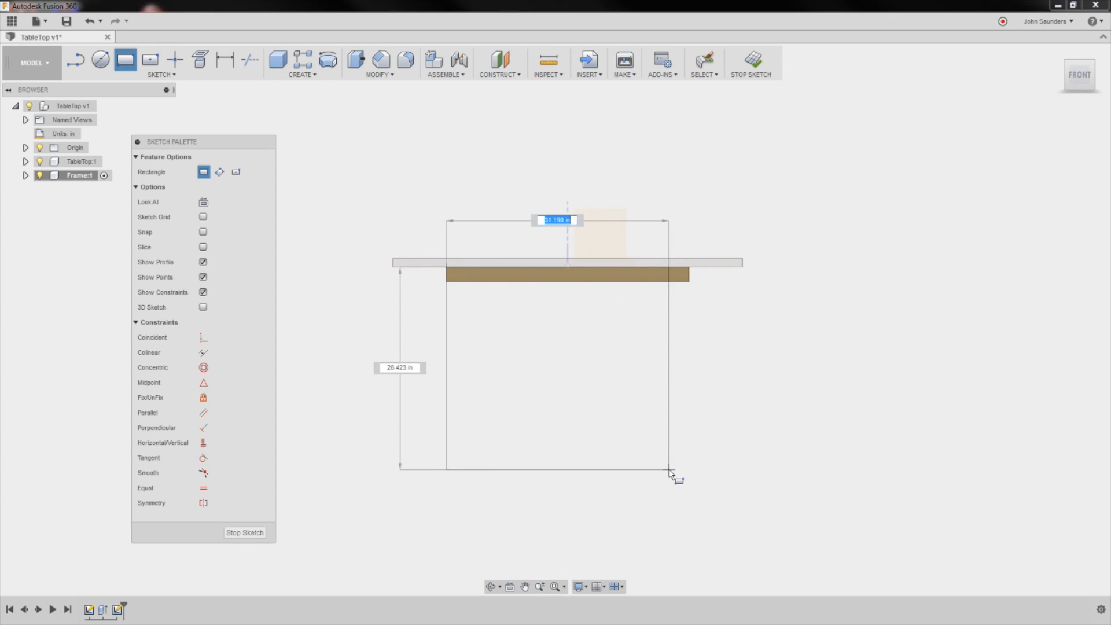
drag(669, 473, 671, 461)
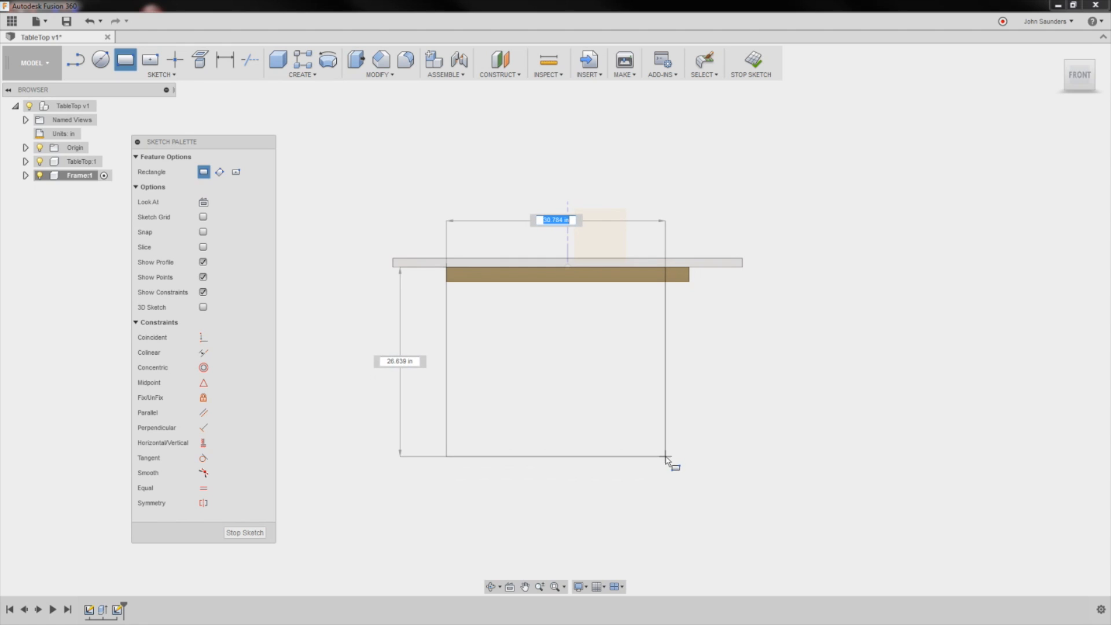
click(670, 461)
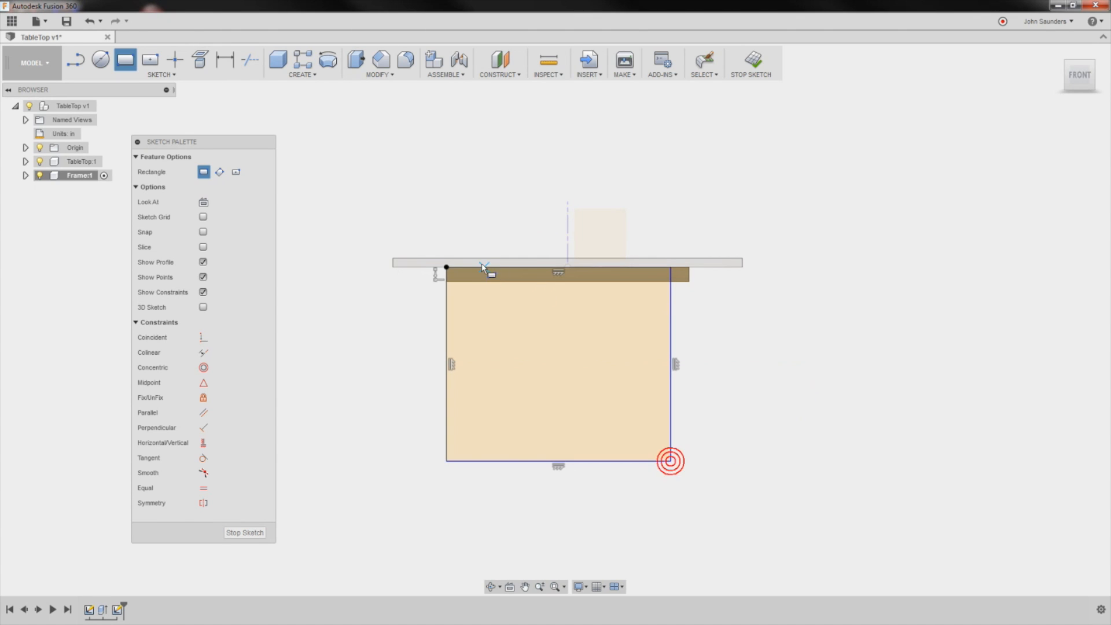
mouse_move(204, 353)
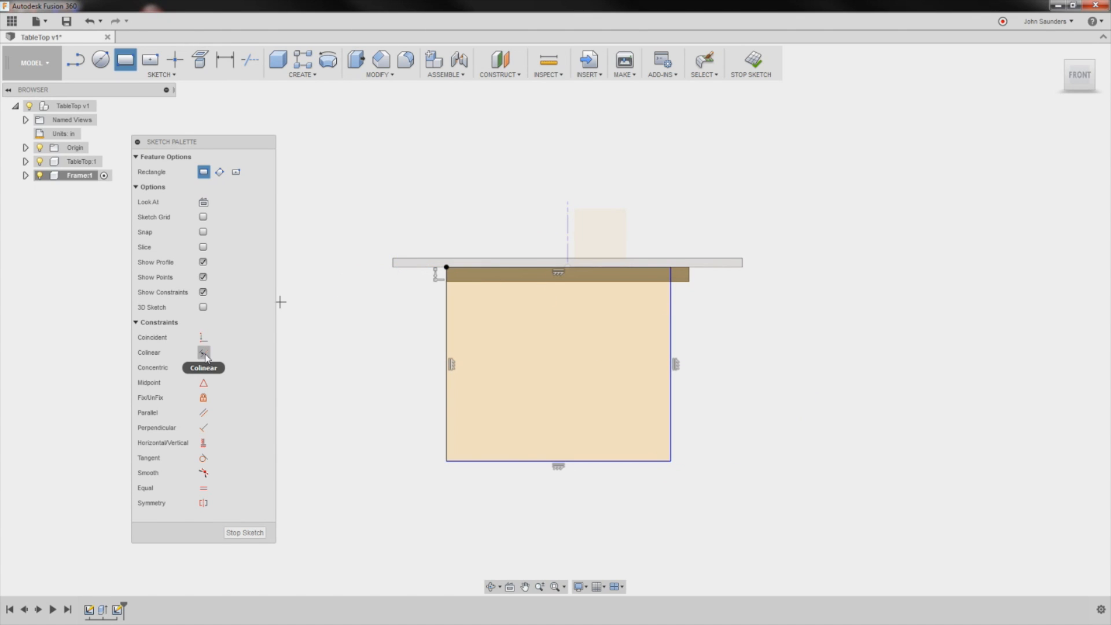
Step: Make the rectangle's side collinear with the tabletop end and add a diagonal construction line
click(203, 352)
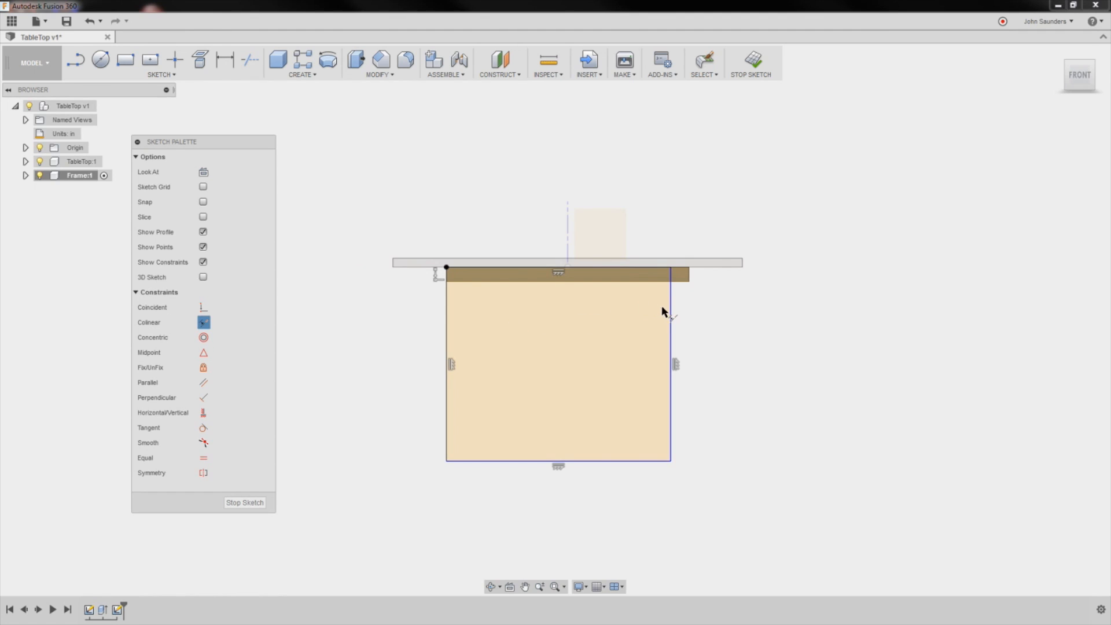
click(670, 319)
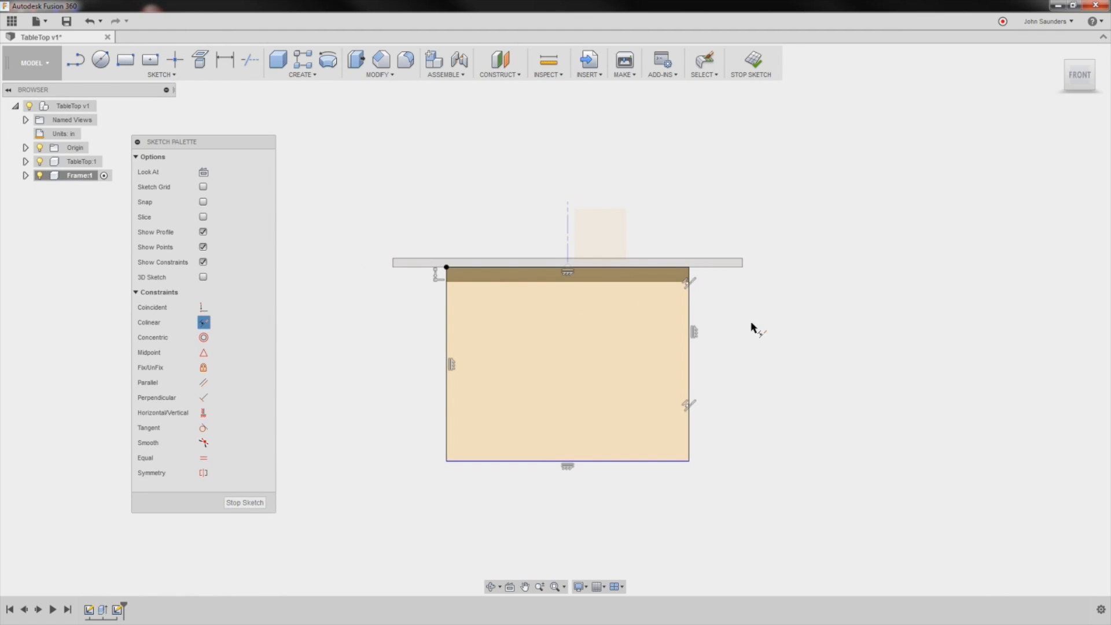
click(125, 60)
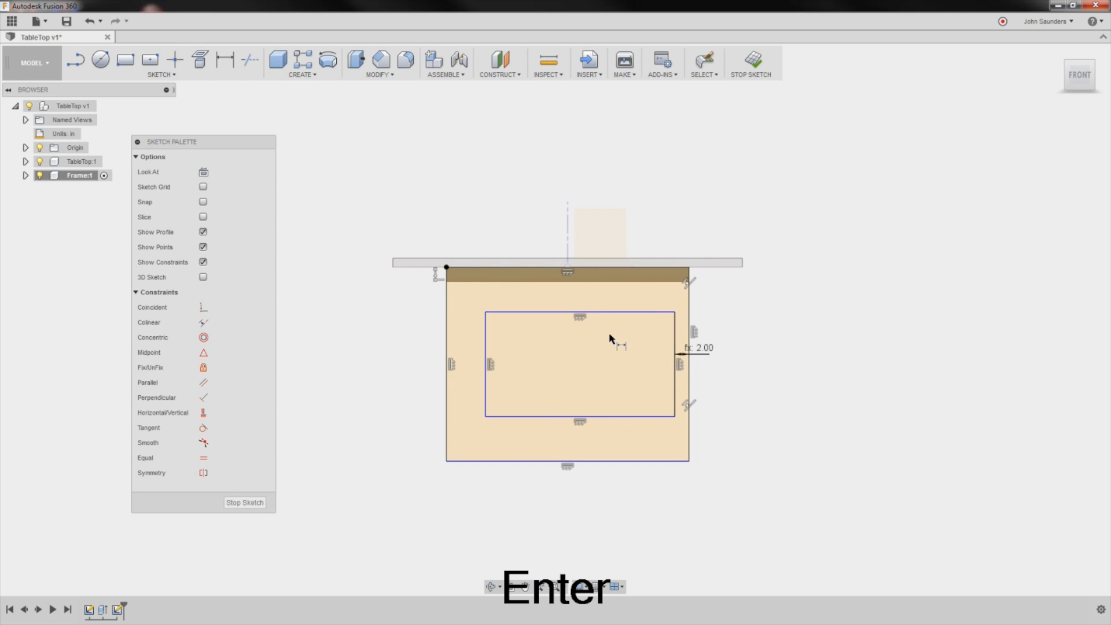
click(222, 59)
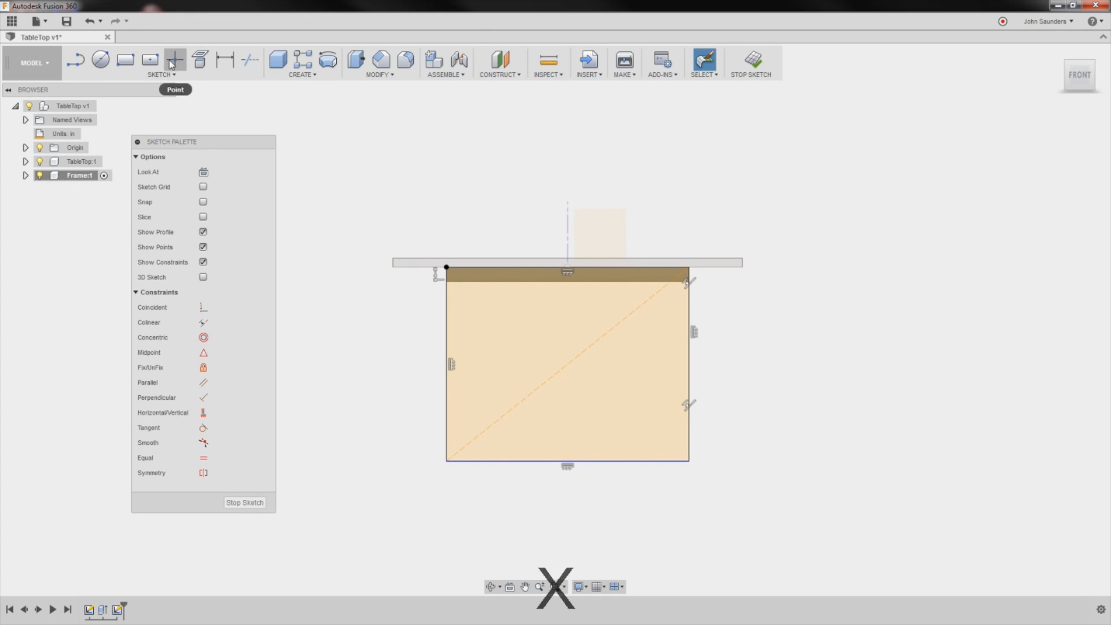
Step: Place a centre point and dimension the inner rectangle's inset as Tubing
click(149, 60)
text(Tubing)
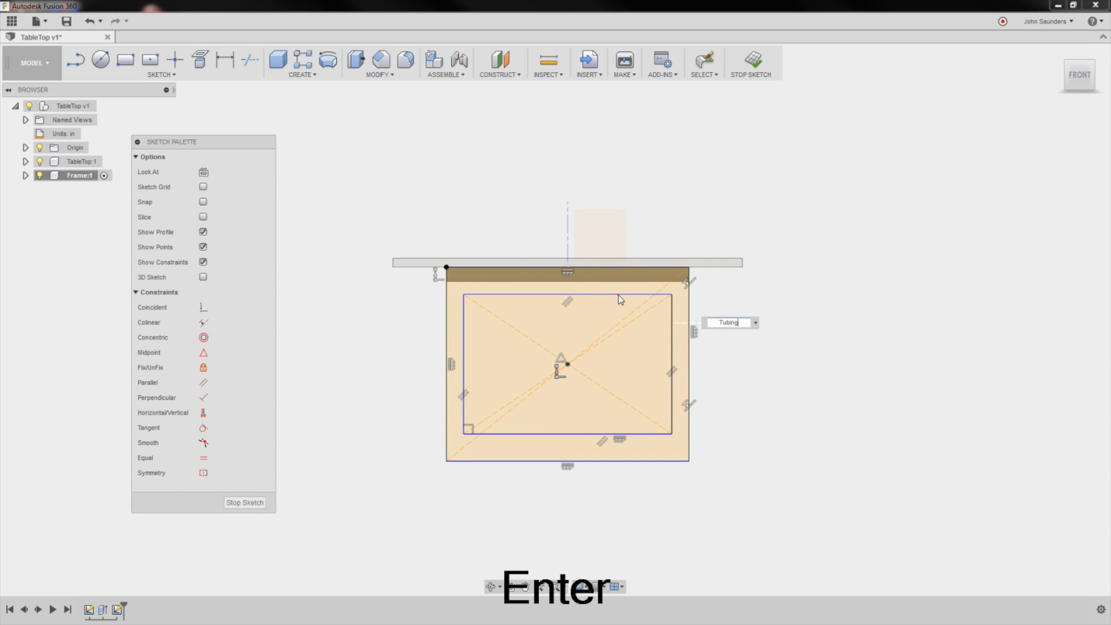
text(d)
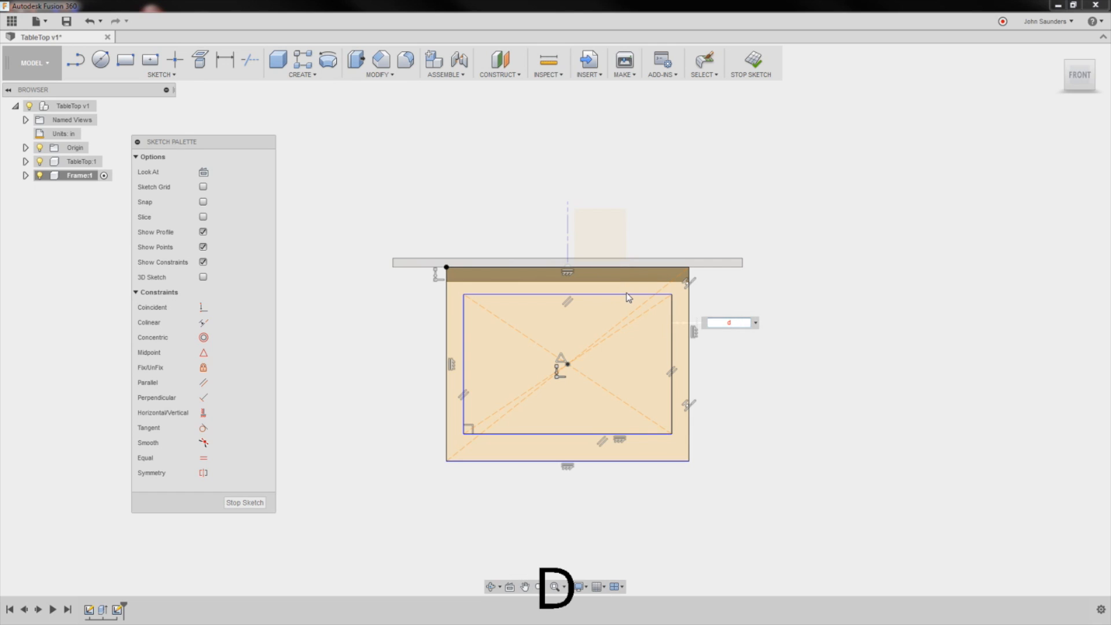
text(Tubing)
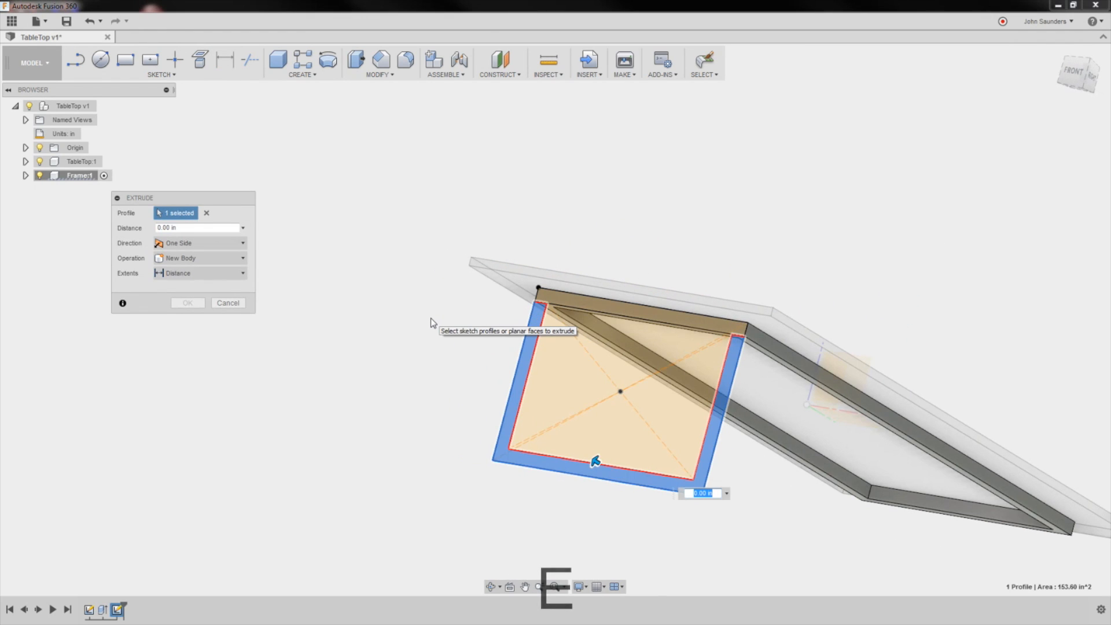
Step: Extrude the end-loop ring profile by the Tubing distance
text(Tubing)
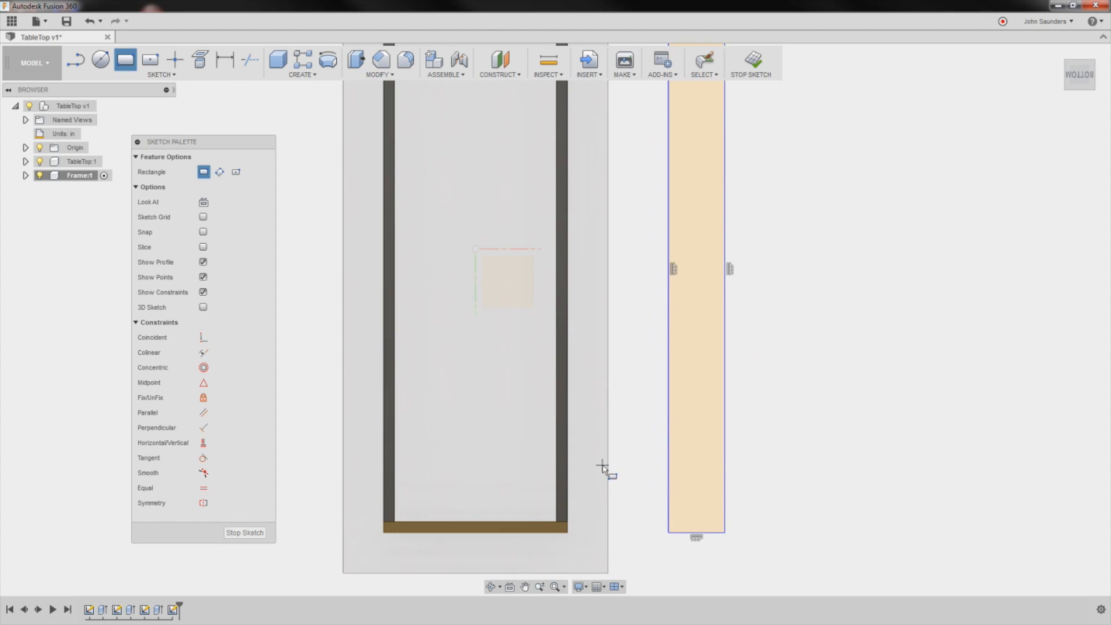
mouse_move(174, 60)
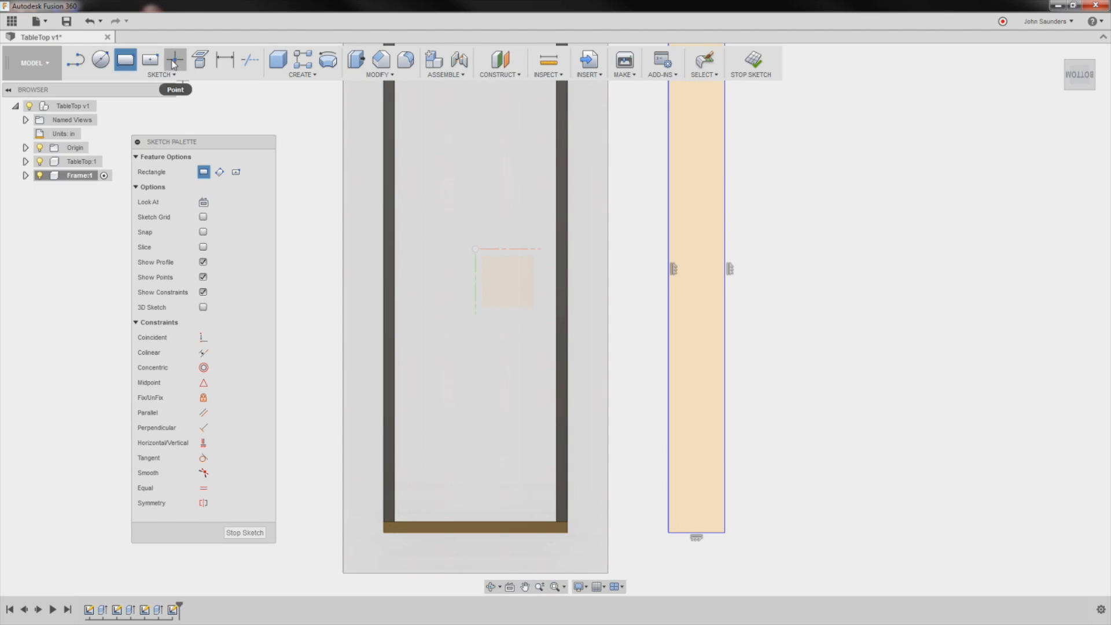
Step: Add a point on the bar end, then apply Coincident and Collinear constraints to the frame
click(174, 60)
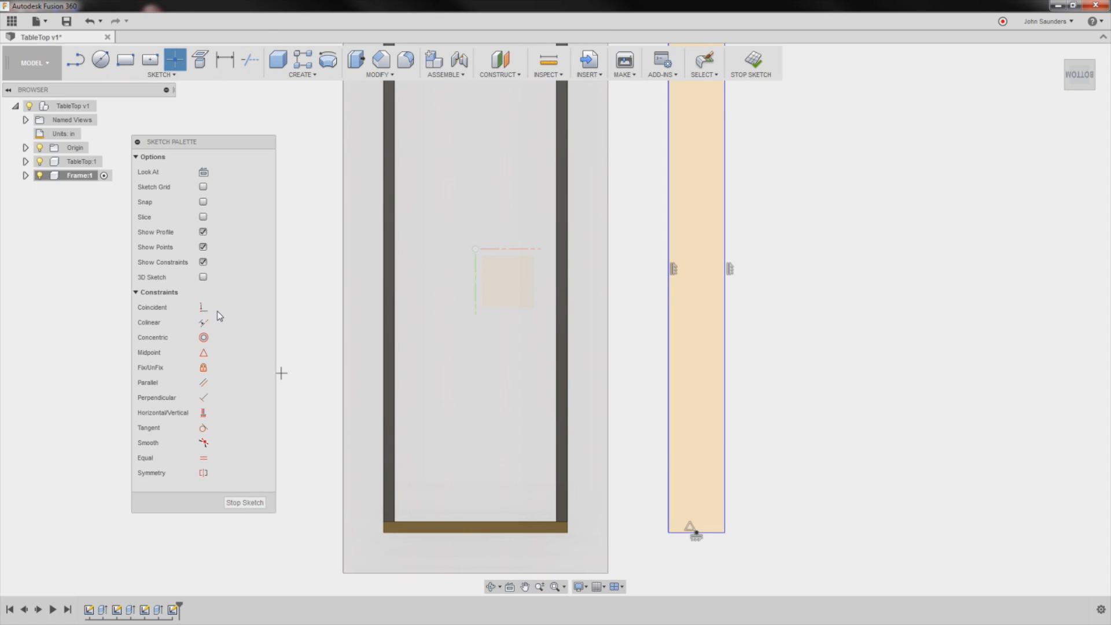
click(203, 306)
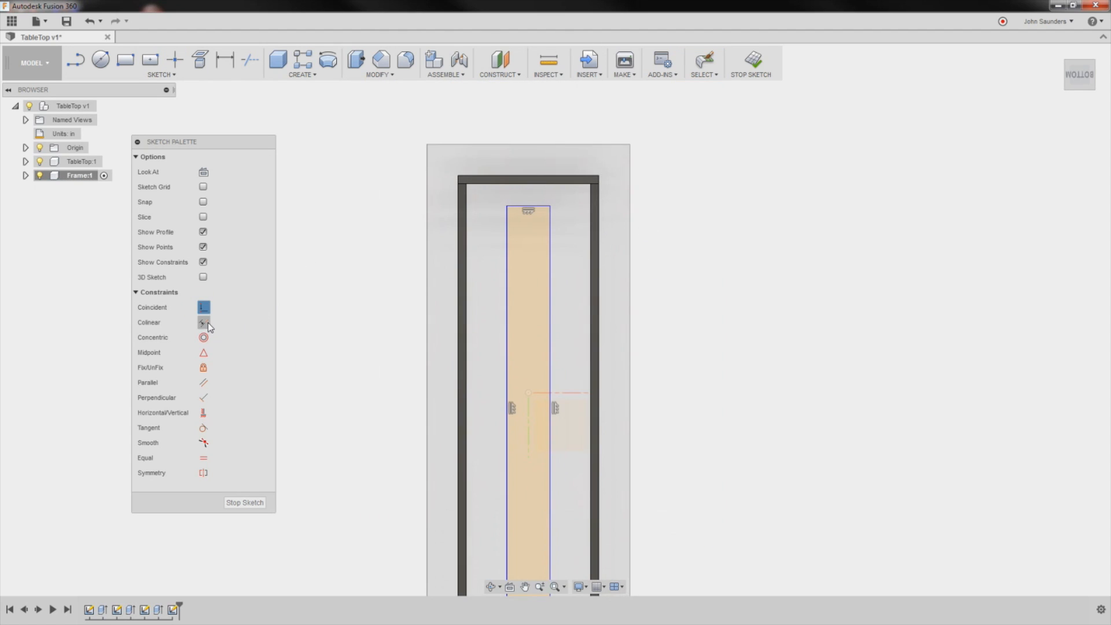
click(203, 322)
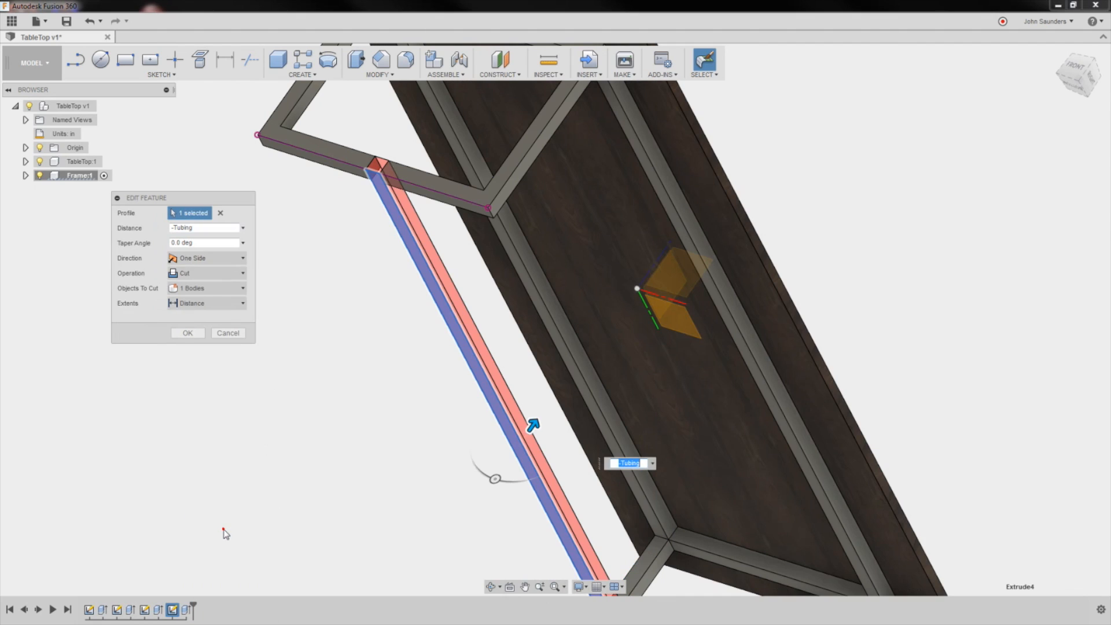
Step: Edit Extrude4 to a Cut operation with distance -Tubing
click(206, 272)
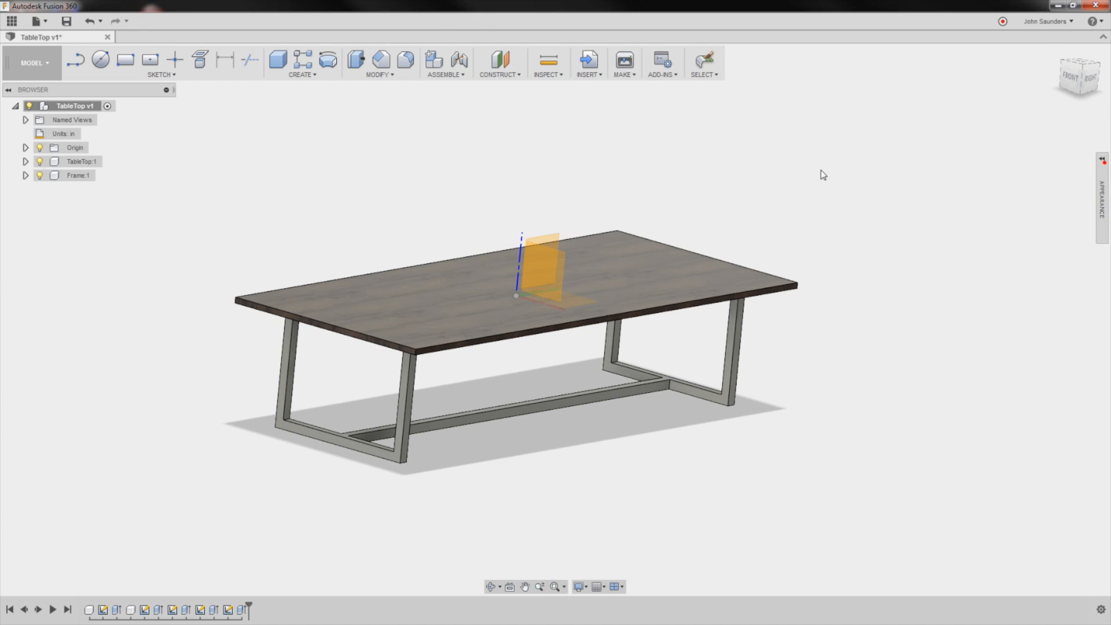
Step: Orbit to a lower view and save the walnut-and-steel table as a new version
drag(823, 175, 312, 155)
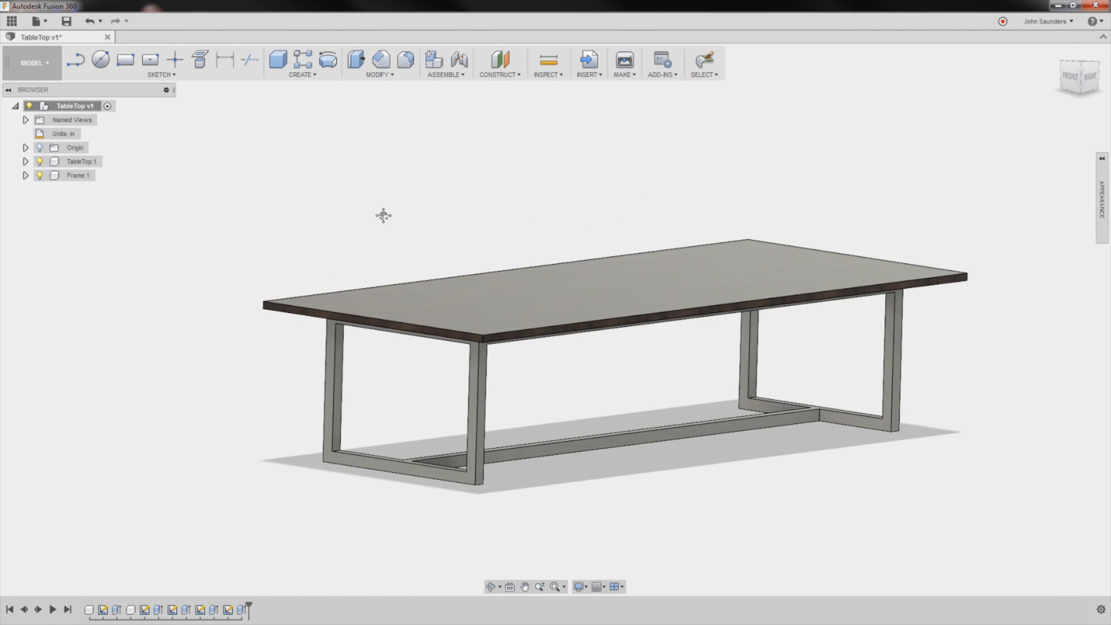
key(ctrl+s)
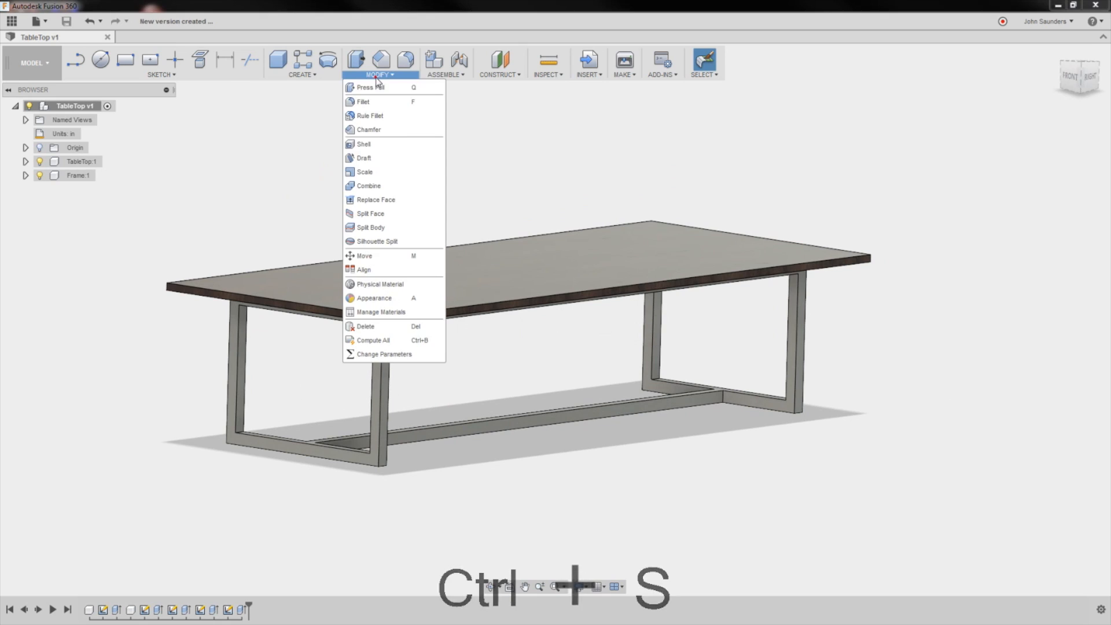
Step: Change the Tubing parameter expression to 3 in, thickening all frame tubes
click(382, 353)
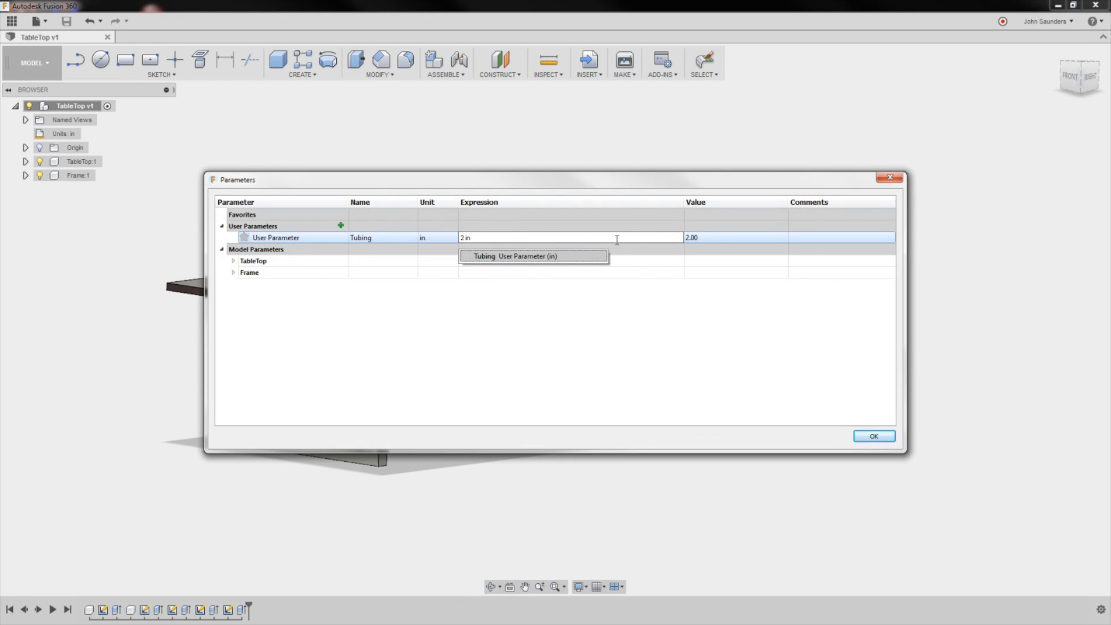
text(3)
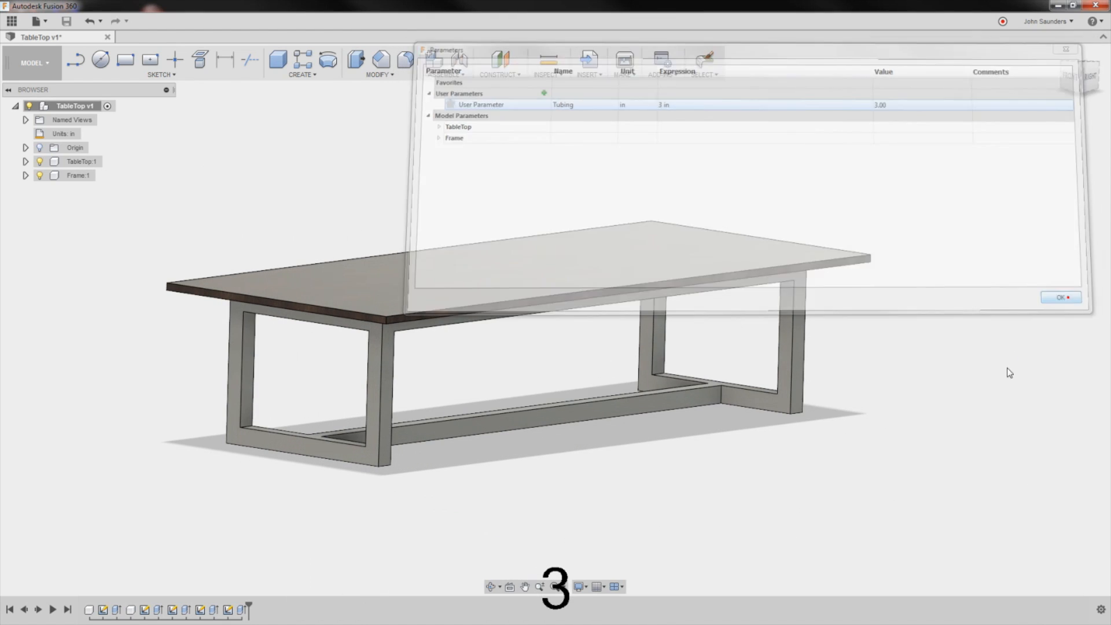
click(1060, 296)
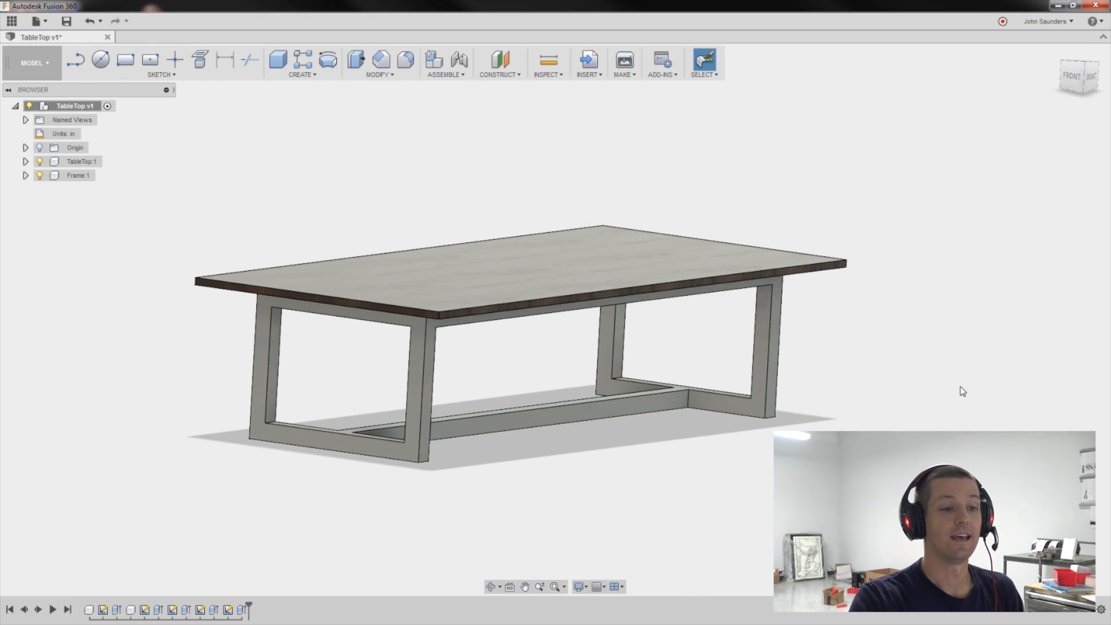
drag(961, 391, 938, 381)
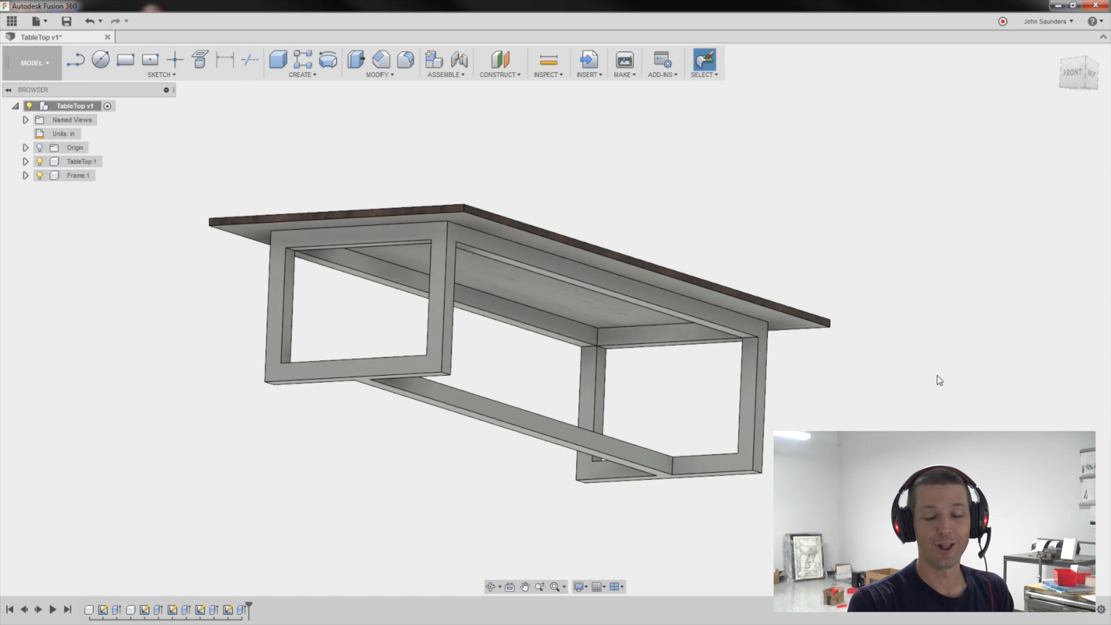